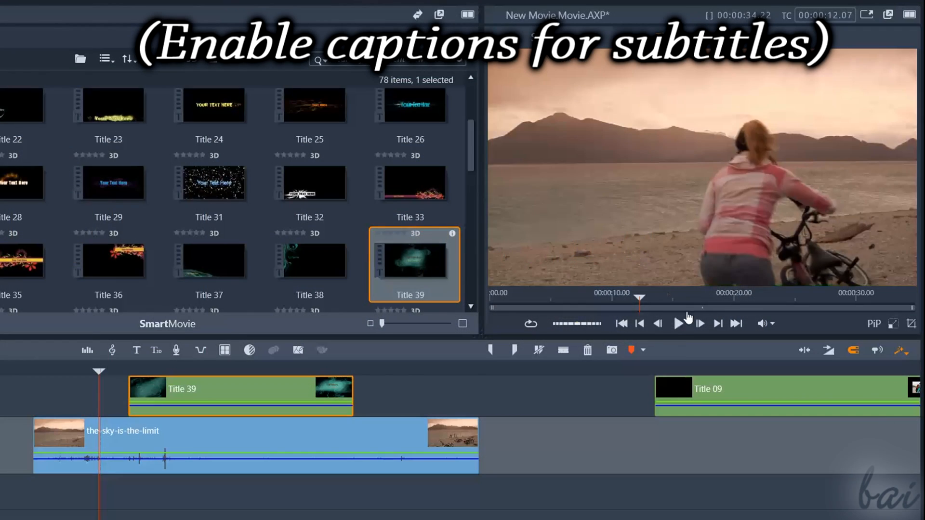
Offset the title's face layer sideways and lower the cyclists background photo's opacity.
left_click(678, 323)
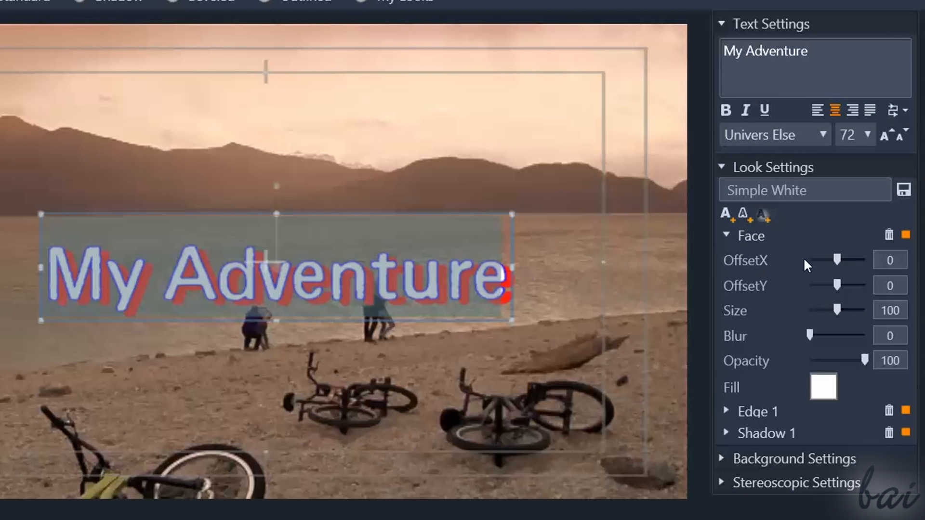
left_click_drag(855, 260, 830, 260)
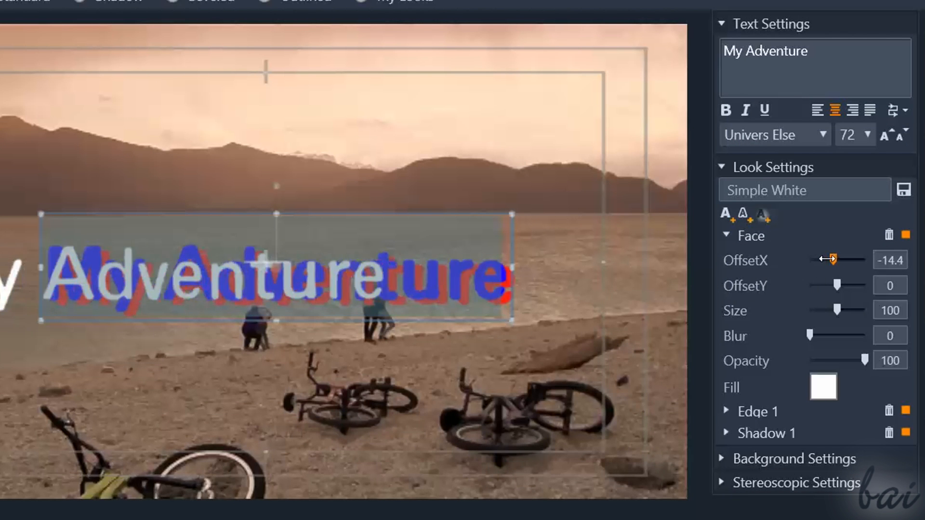
left_click_drag(831, 259, 837, 258)
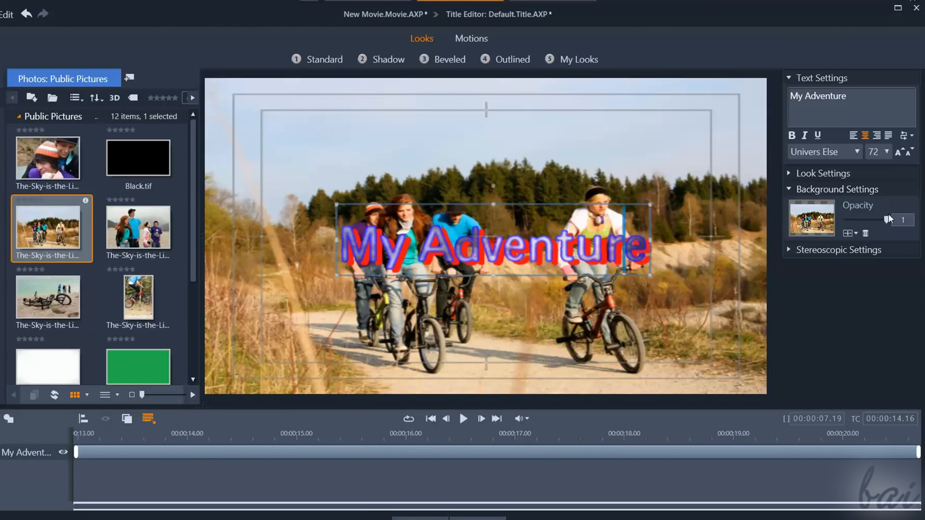
left_click_drag(890, 220, 845, 219)
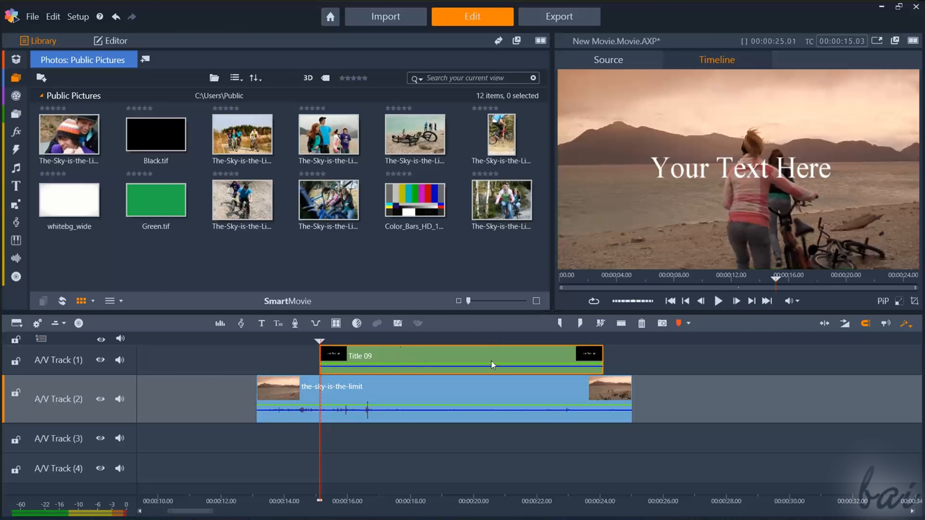
mouse_move(384, 364)
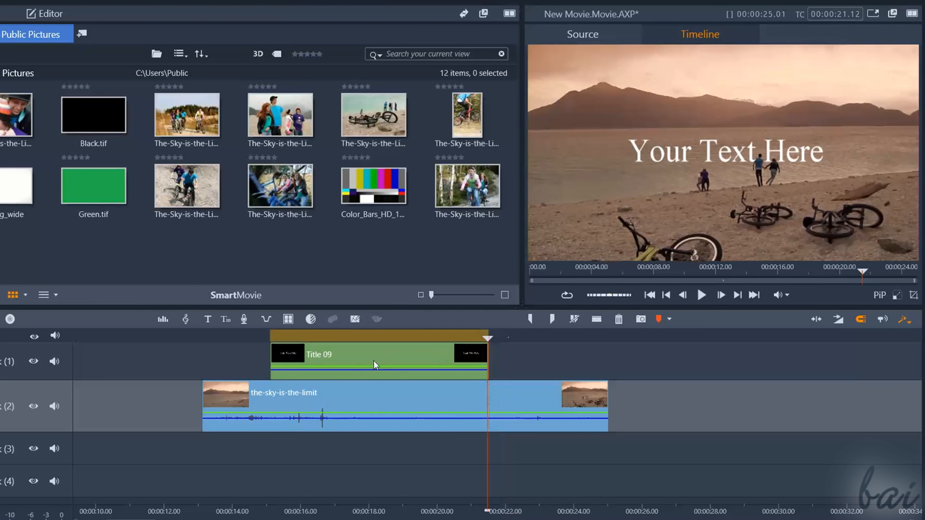
Move the Title 09 clip earlier on the timeline and drop it back above the video clip.
left_click_drag(378, 359, 203, 359)
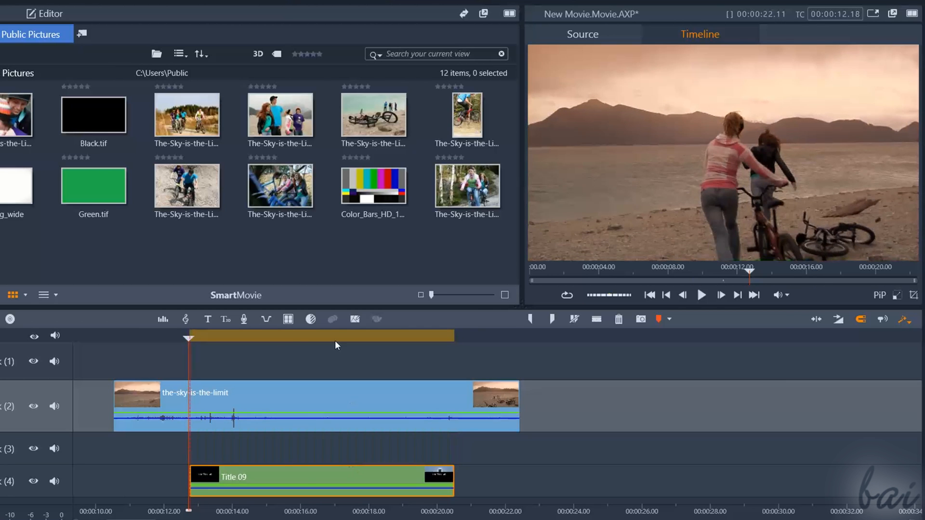
left_click(331, 335)
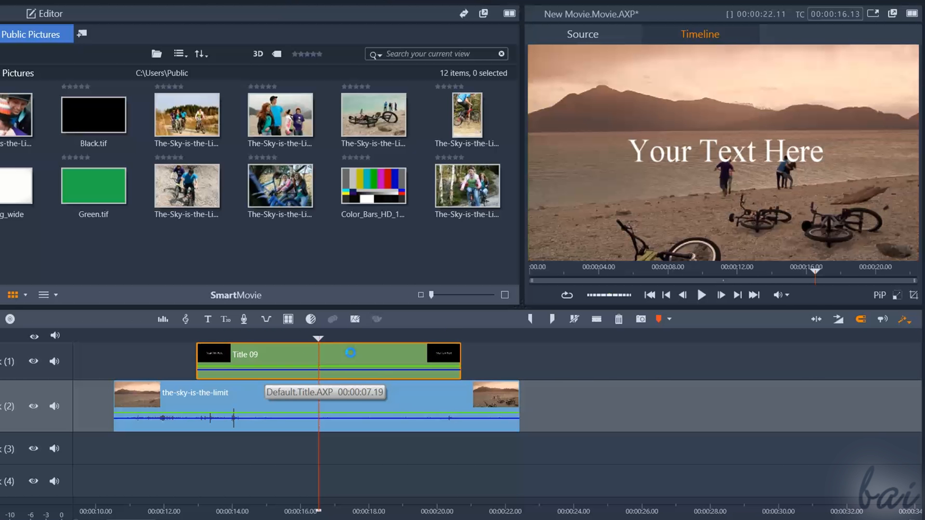
Open Title 09 in the Title Editor and pick a cycling photo in the library.
double_click(255, 354)
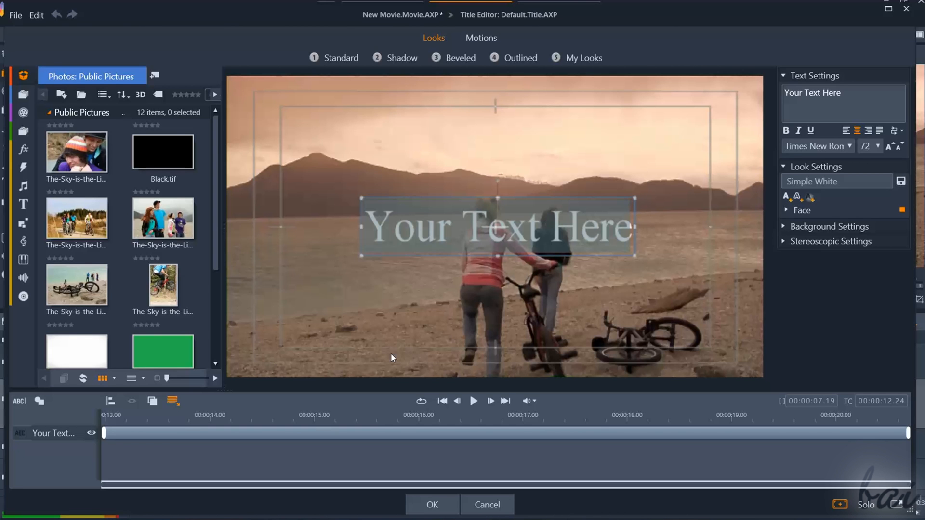
left_click(844, 106)
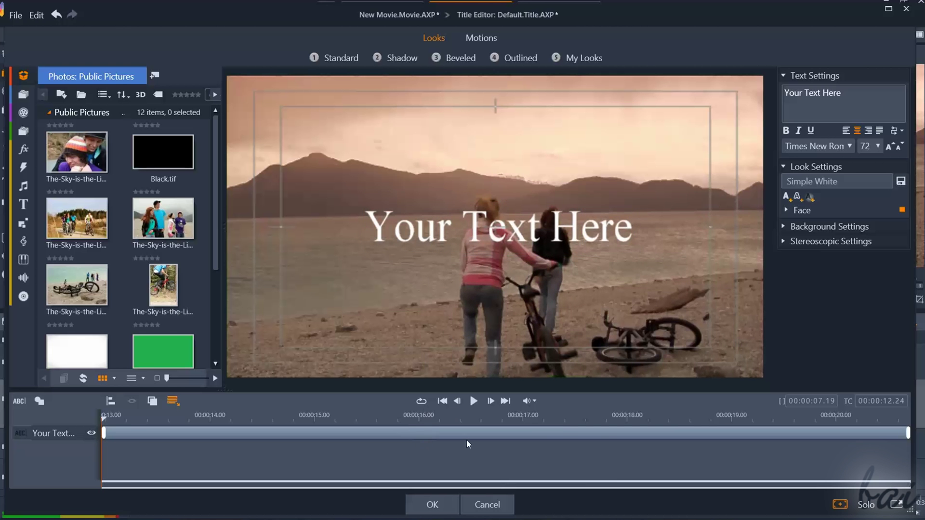
mouse_move(490, 514)
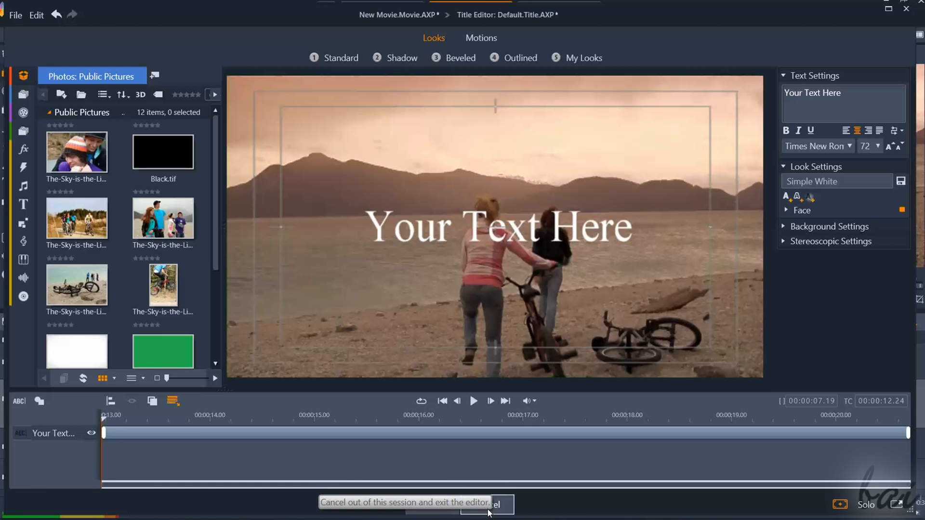
mouse_move(464, 494)
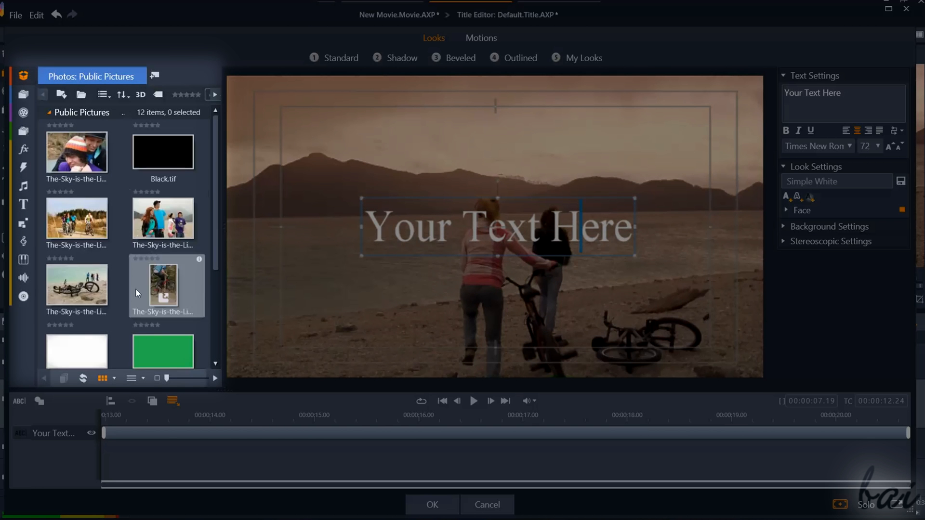
left_click(23, 181)
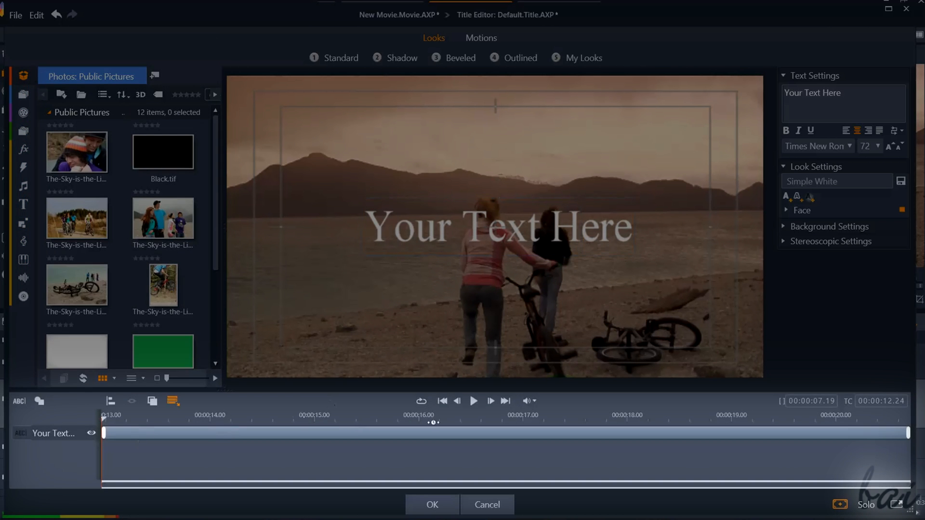
left_click(497, 231)
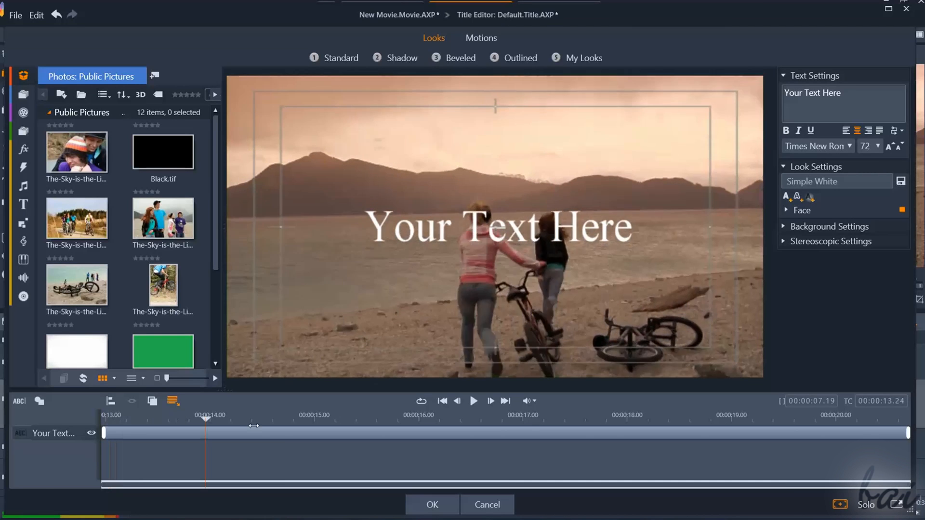
Scrub the editor timeline to preview the title at later moments.
left_click_drag(206, 417, 239, 417)
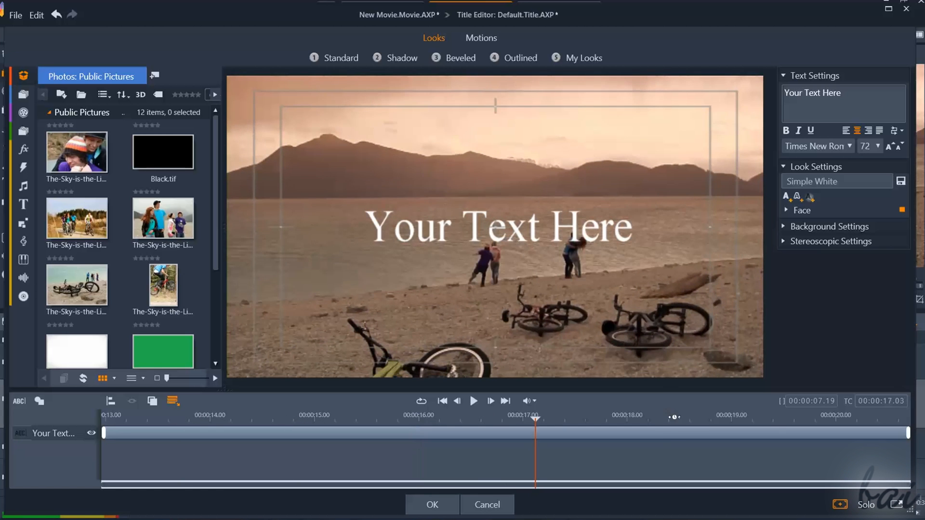
left_click_drag(535, 419, 331, 419)
type("My Adventure")
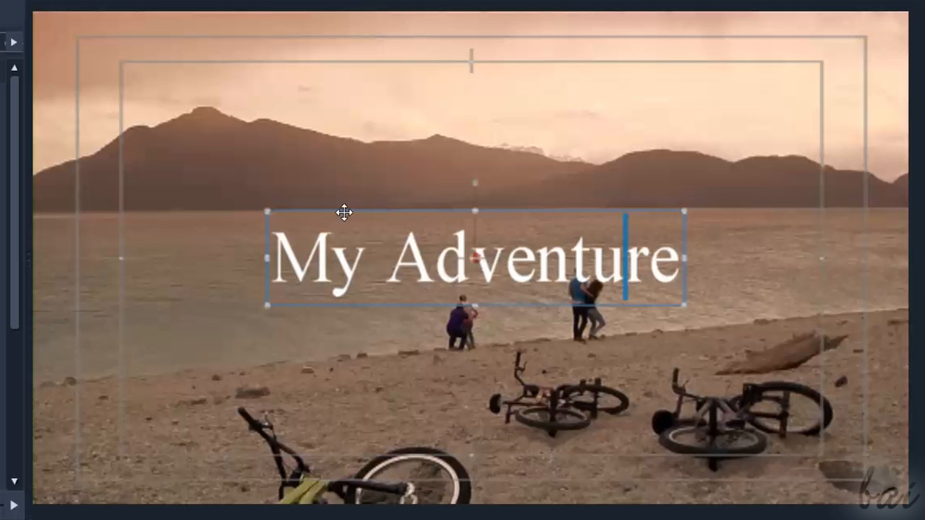
mouse_move(455, 302)
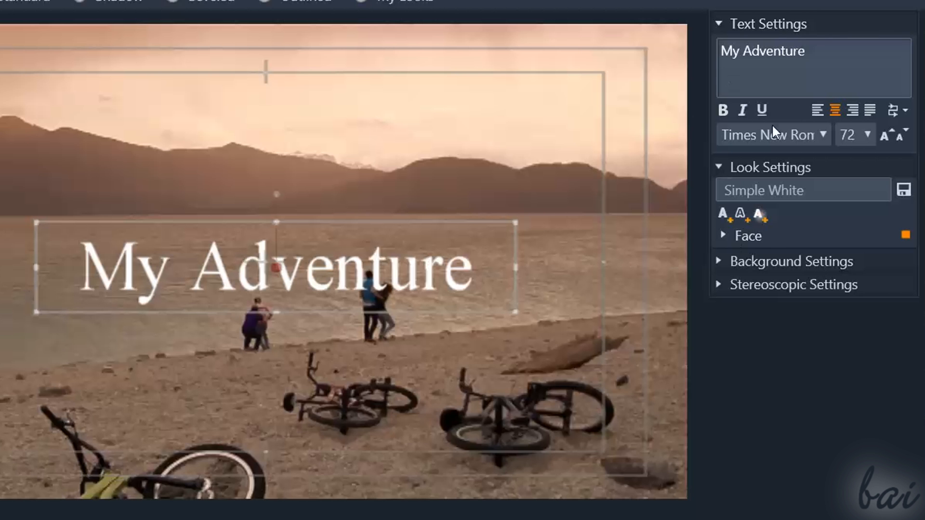
Choose Univers Else from the font list for the My Adventure text.
left_click(805, 51)
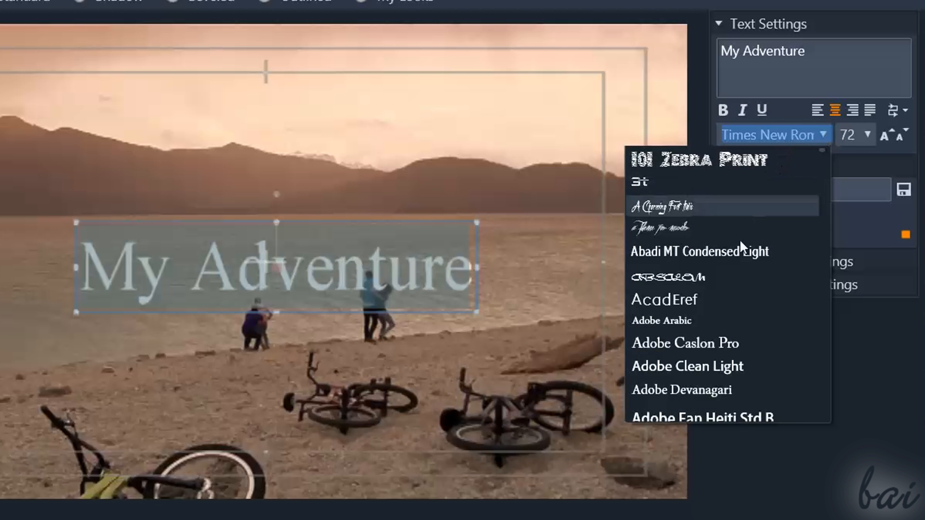
scroll("down", 3)
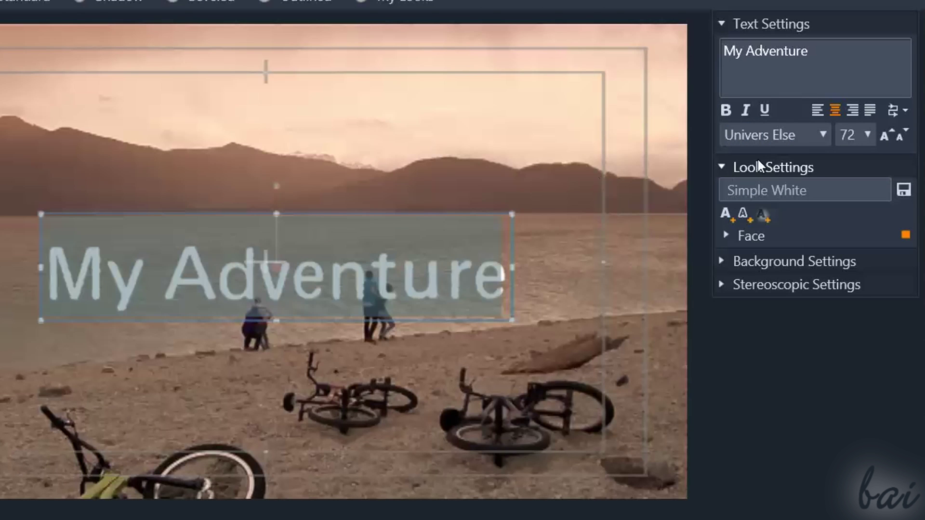
left_click(775, 134)
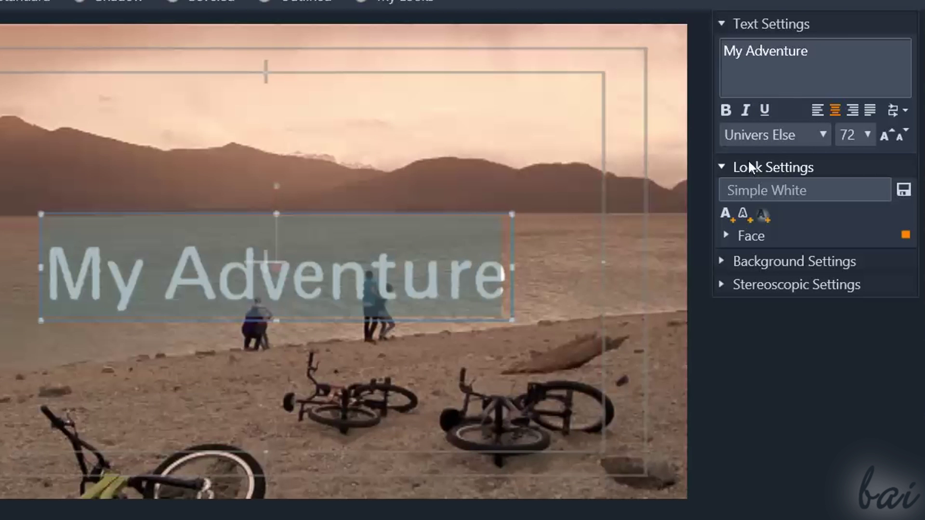
mouse_move(729, 243)
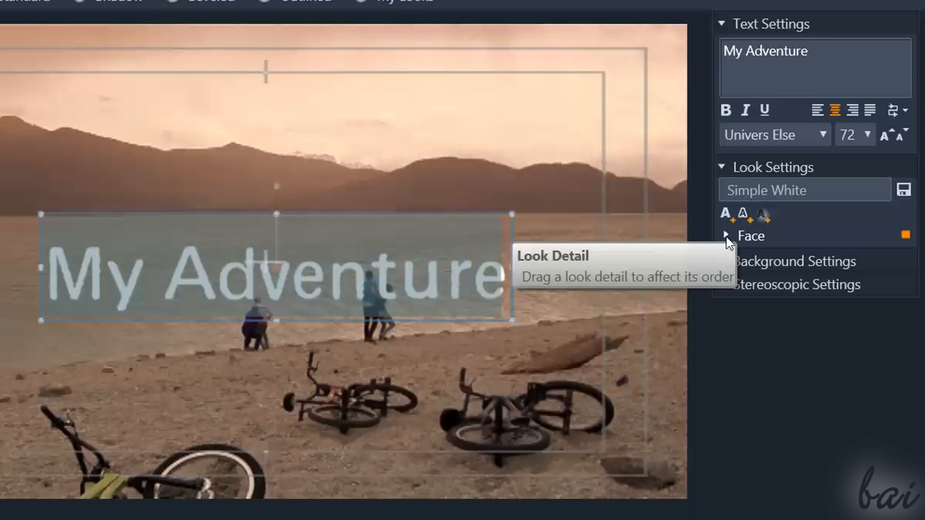
Add a new look layer to the Simple White look and fill it with red.
left_click(726, 236)
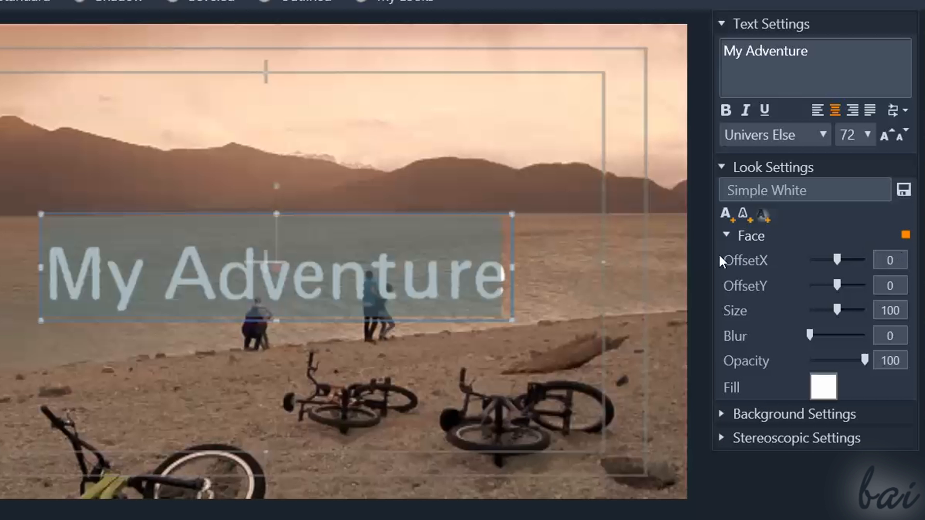
mouse_move(876, 241)
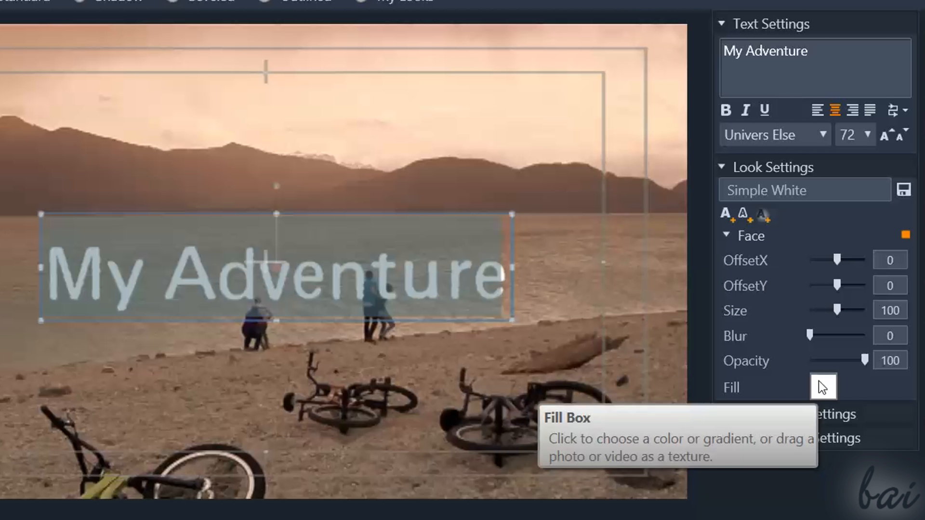
mouse_move(761, 236)
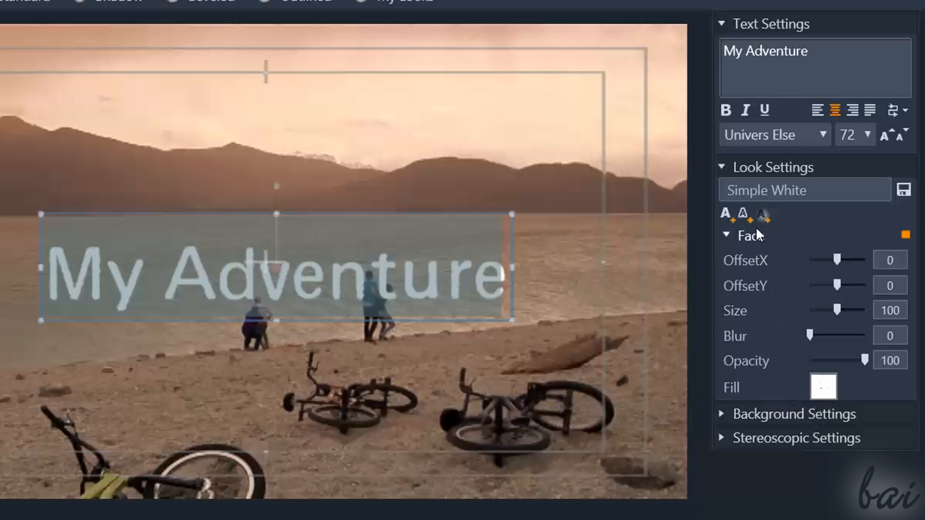
left_click(742, 215)
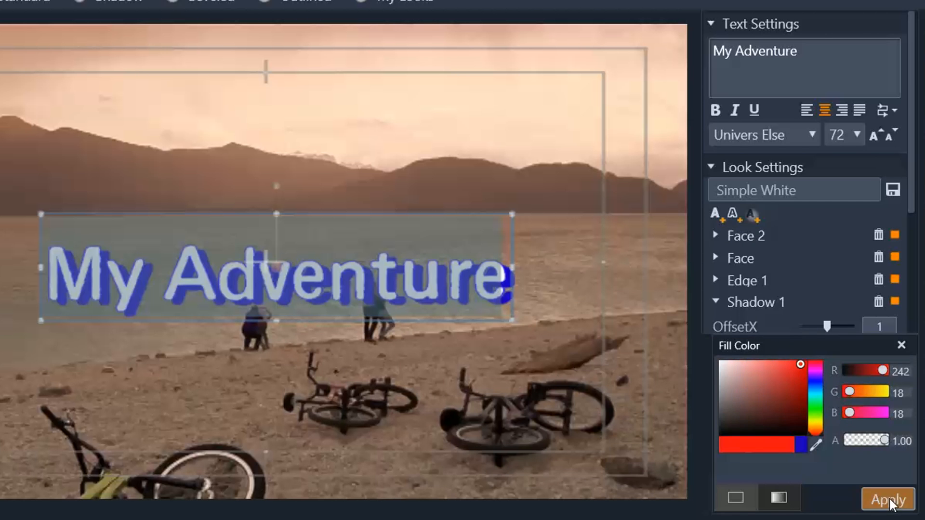
left_click(887, 499)
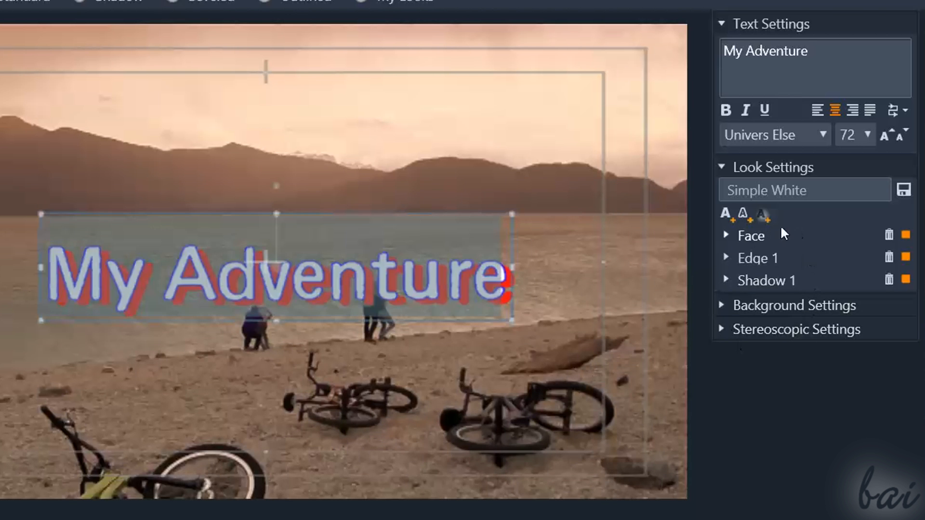
Adjust the face layer's offsets, set Size to about 95.3 and Blur to 7.
left_click(726, 280)
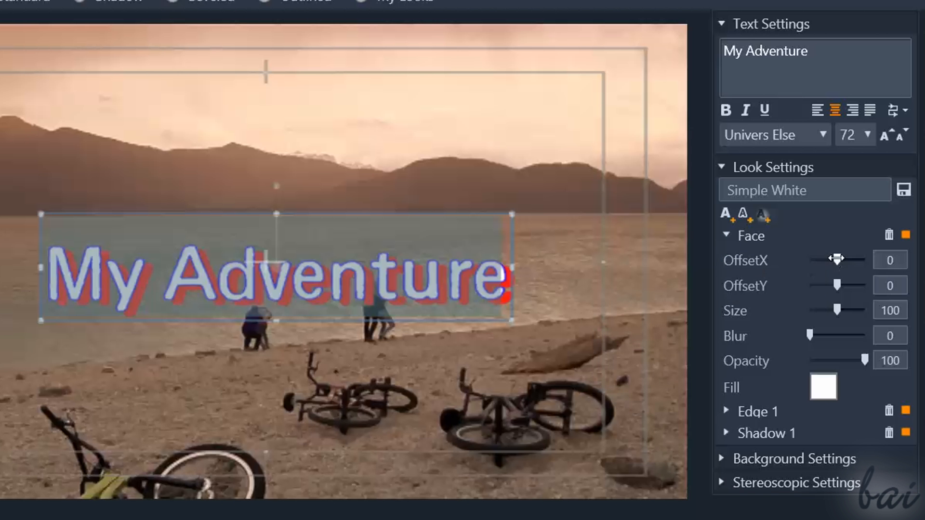
left_click_drag(847, 259, 832, 259)
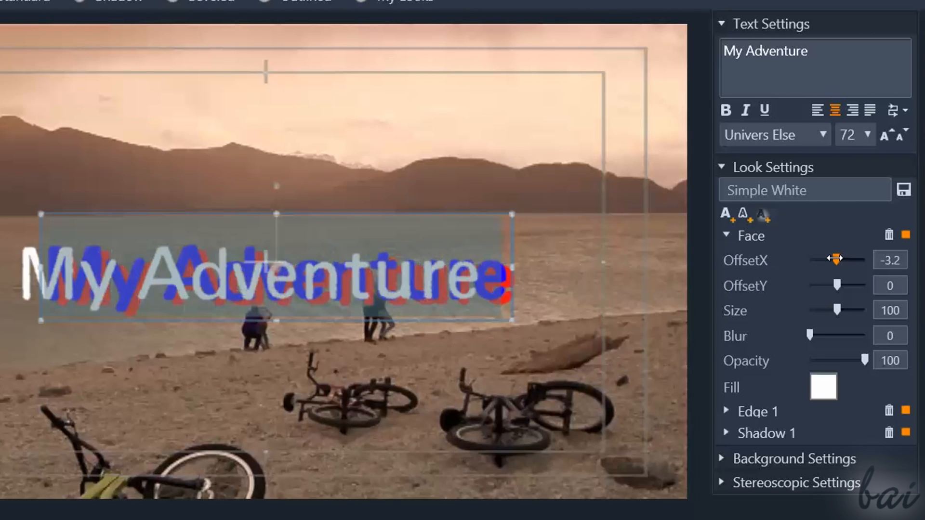
left_click_drag(858, 285, 837, 285)
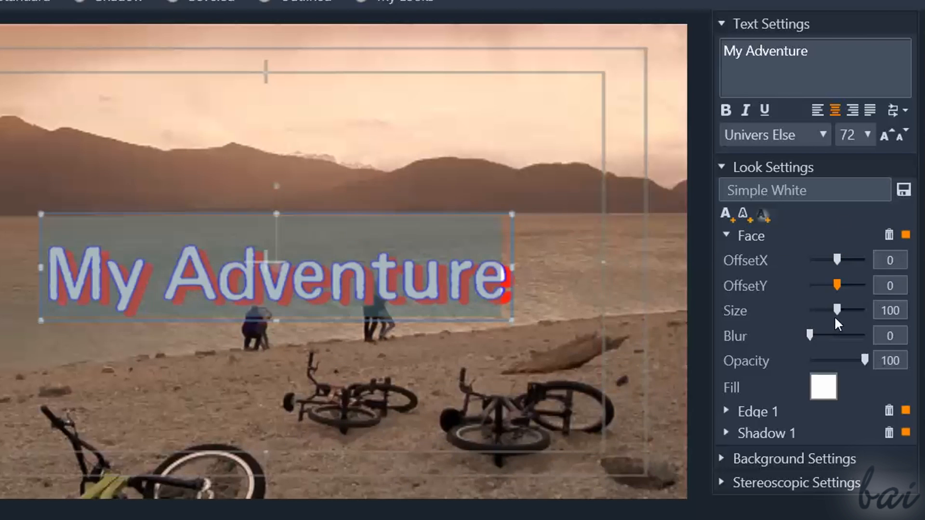
left_click_drag(851, 309, 839, 309)
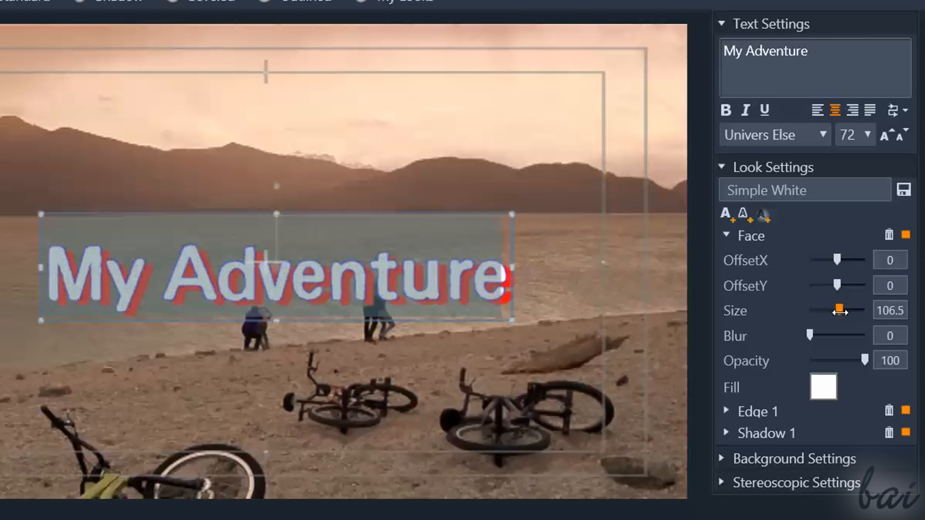
left_click_drag(815, 335, 827, 336)
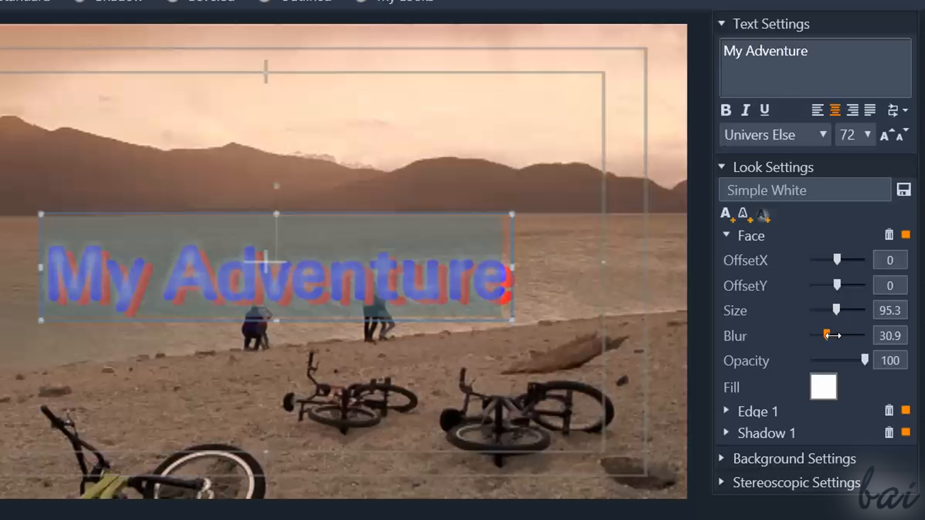
left_click_drag(832, 335, 812, 335)
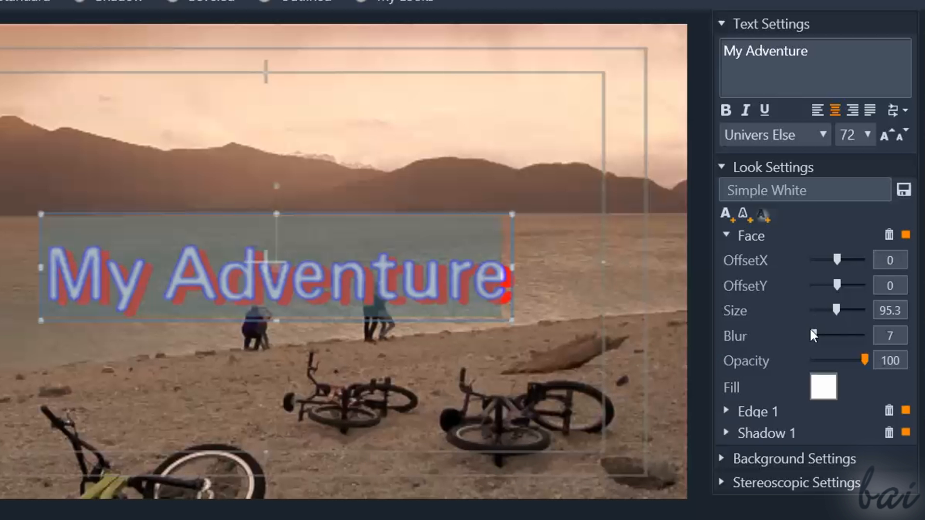
left_click_drag(853, 260, 836, 260)
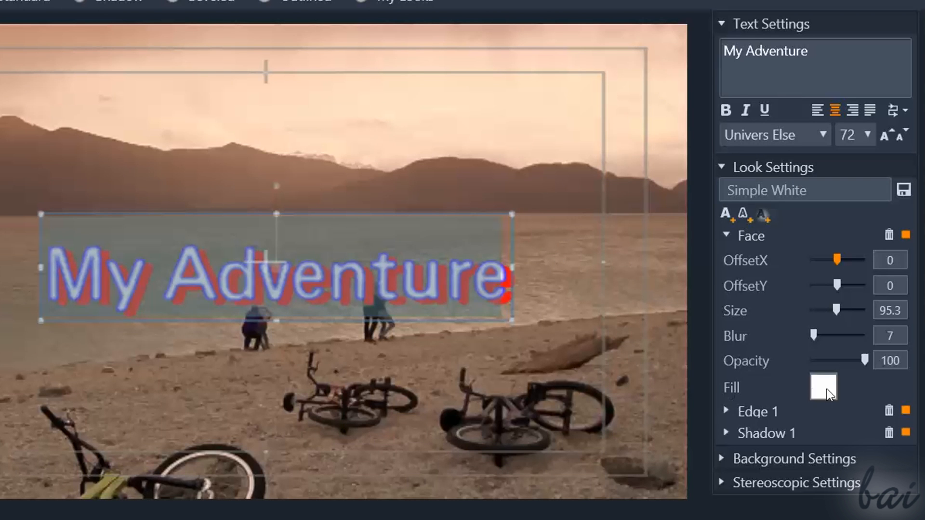
mouse_move(823, 388)
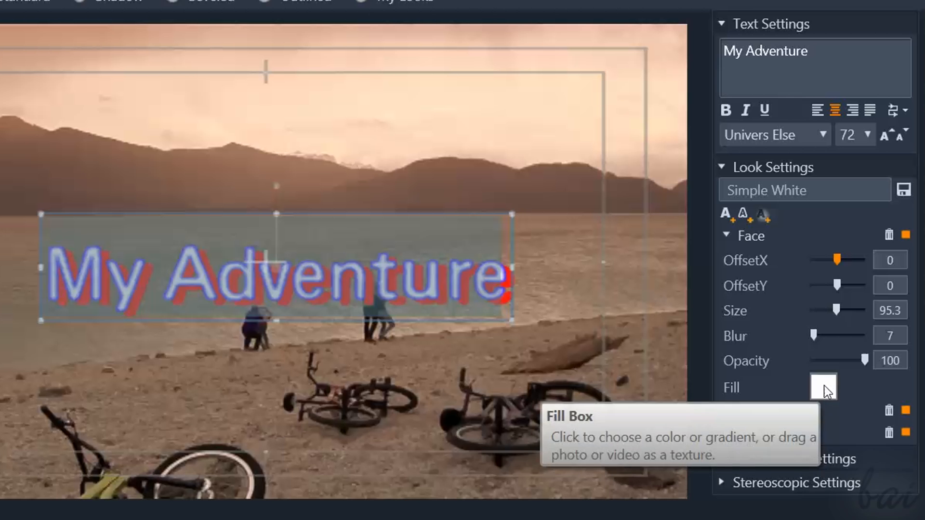
Switch the face fill to a transparent gradient and adjust its angle.
left_click(822, 388)
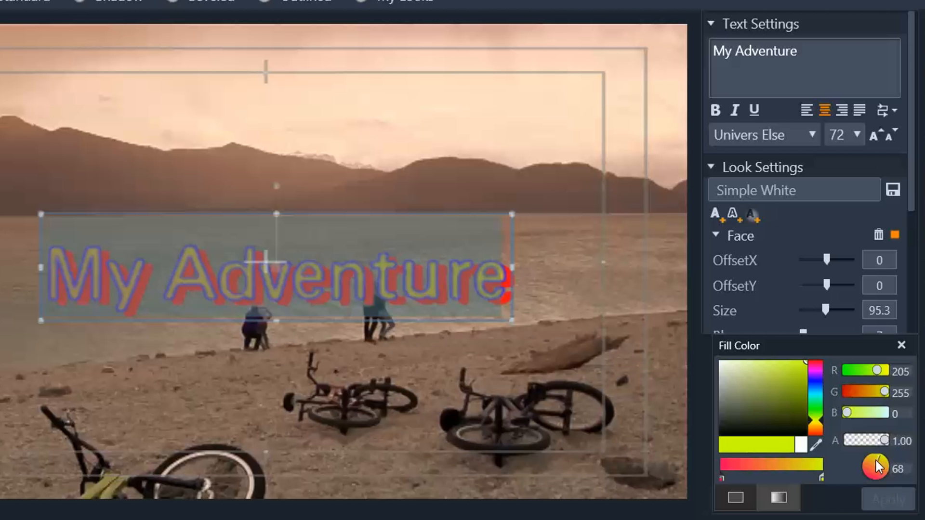
left_click_drag(876, 466, 873, 472)
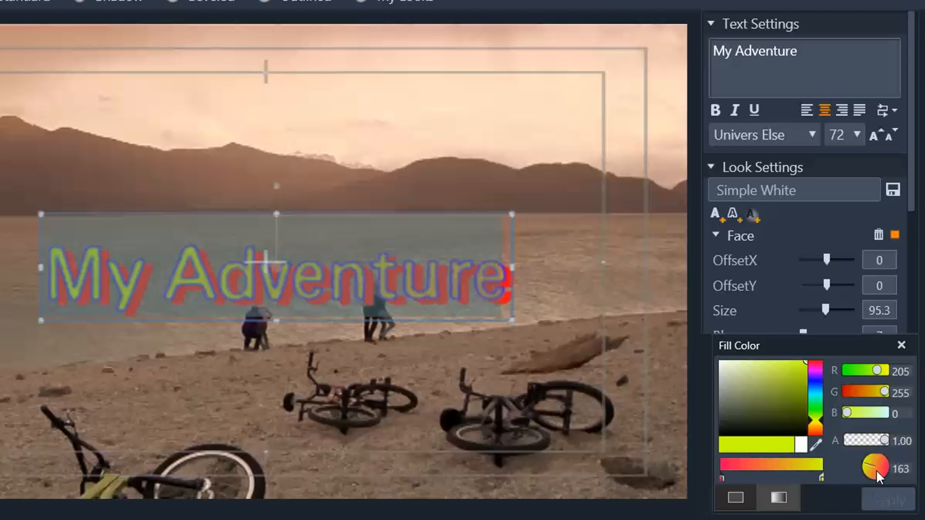
left_click_drag(876, 466, 881, 475)
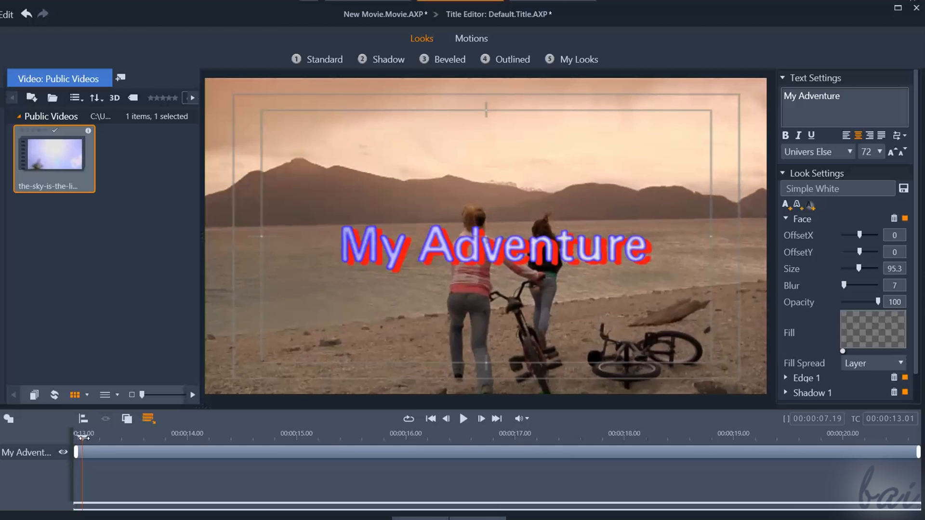
Preview the title along its duration, then toggle the face layer off and on to compare.
left_click_drag(85, 439, 162, 439)
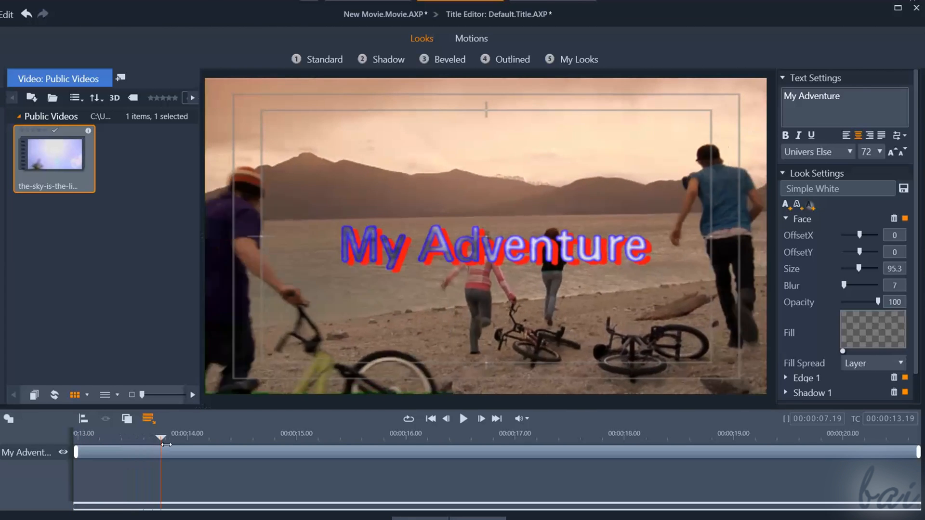
left_click_drag(161, 439, 243, 439)
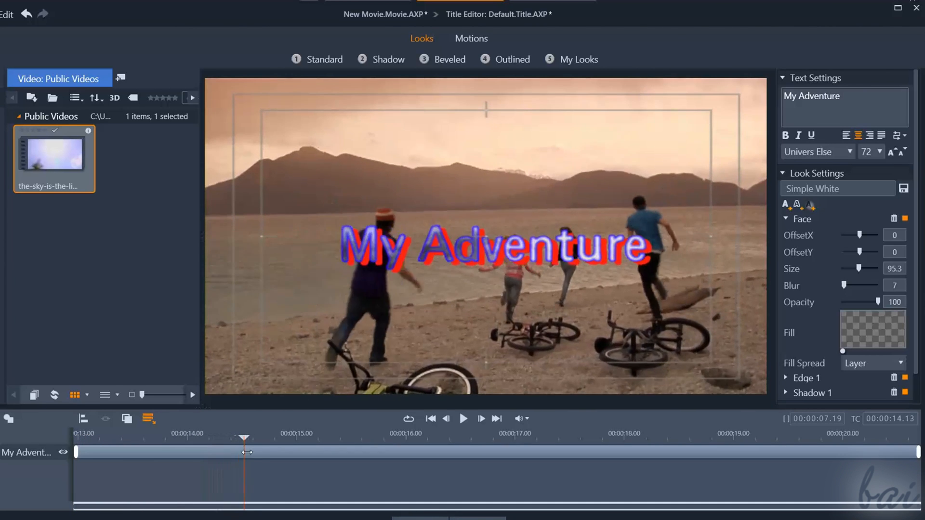
left_click_drag(243, 452, 387, 451)
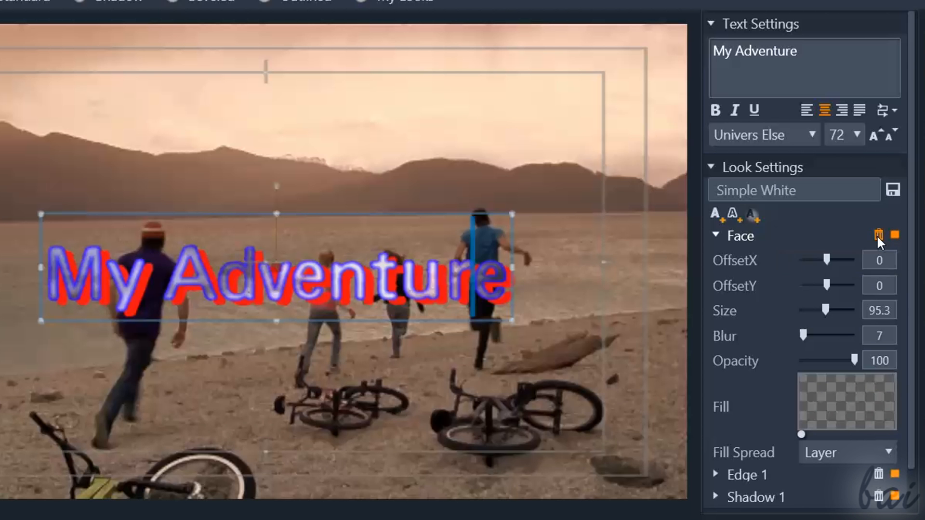
left_click(879, 234)
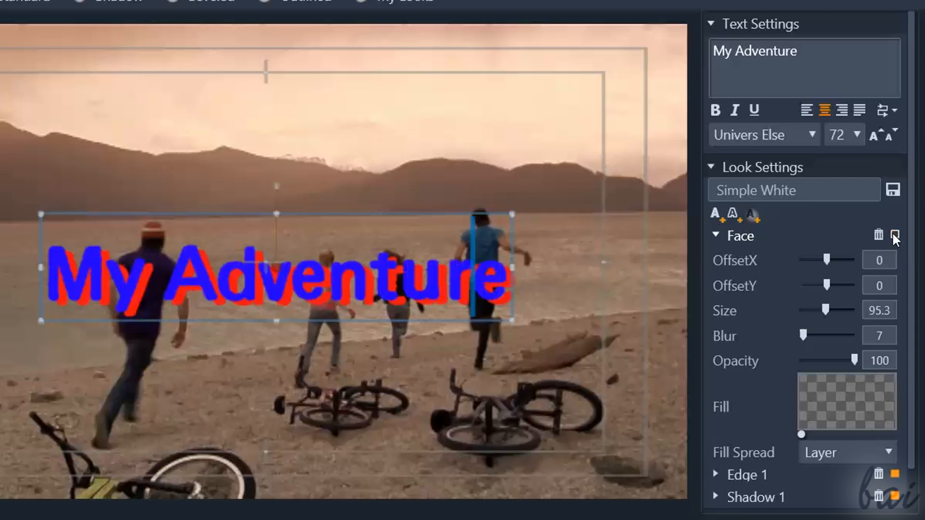
left_click(895, 235)
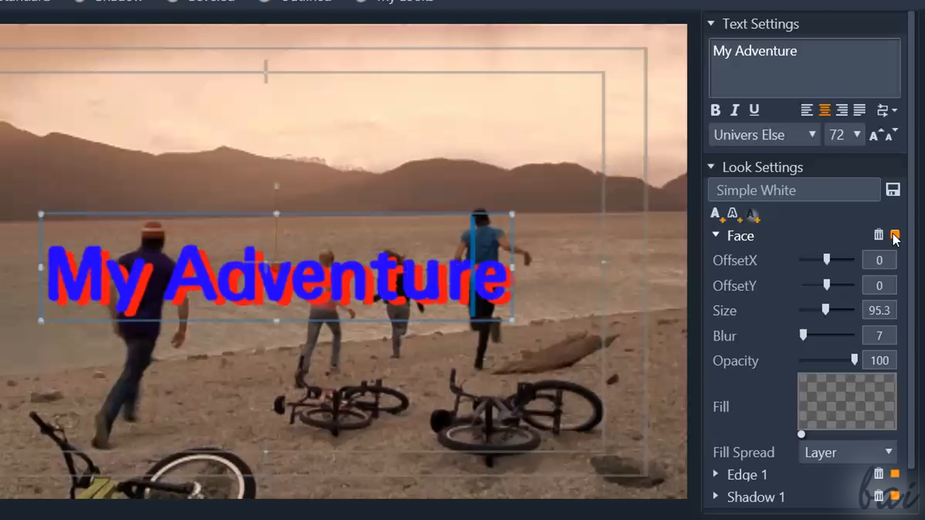
left_click(713, 168)
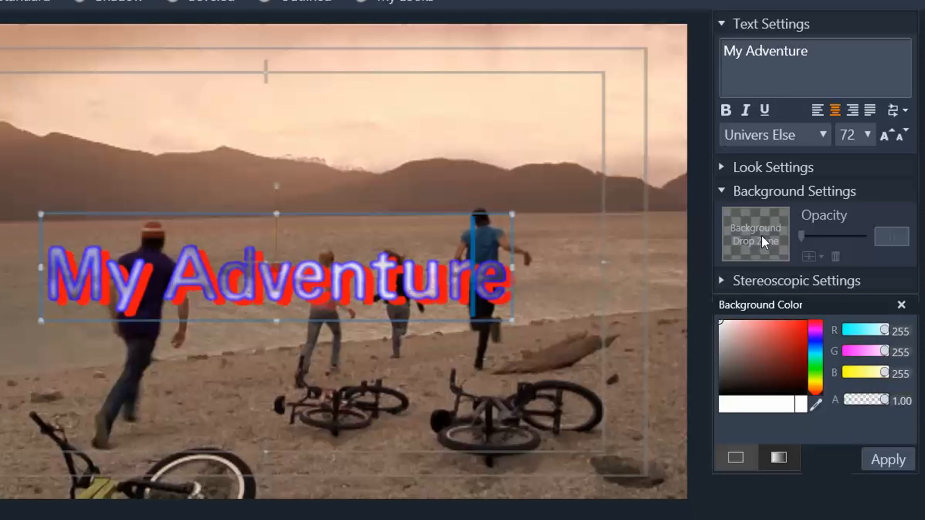
Try a cyclists photo as the title background at full opacity, then remove it.
left_click(796, 335)
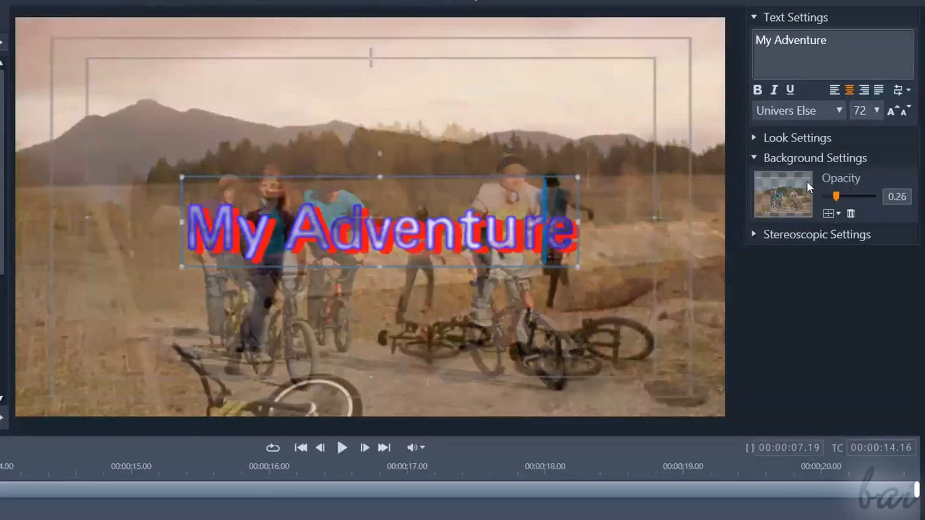
left_click_drag(833, 197, 845, 197)
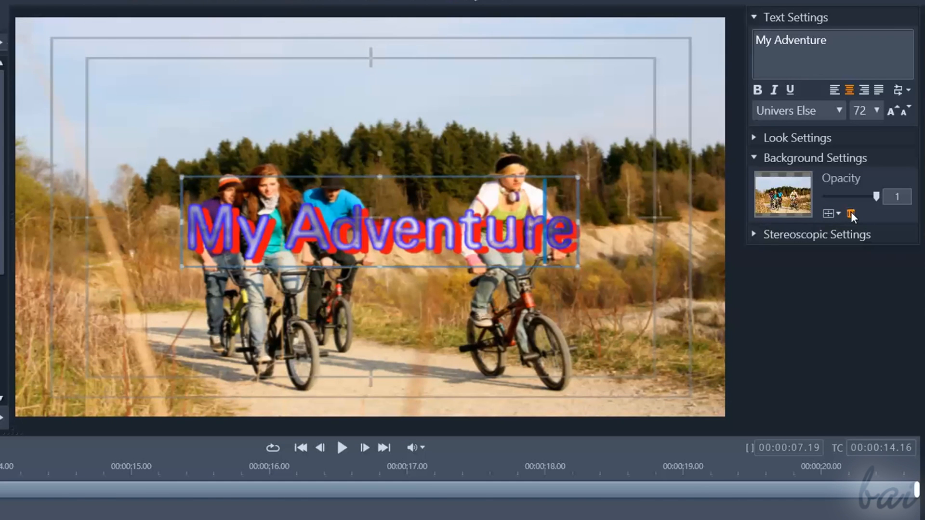
left_click(849, 213)
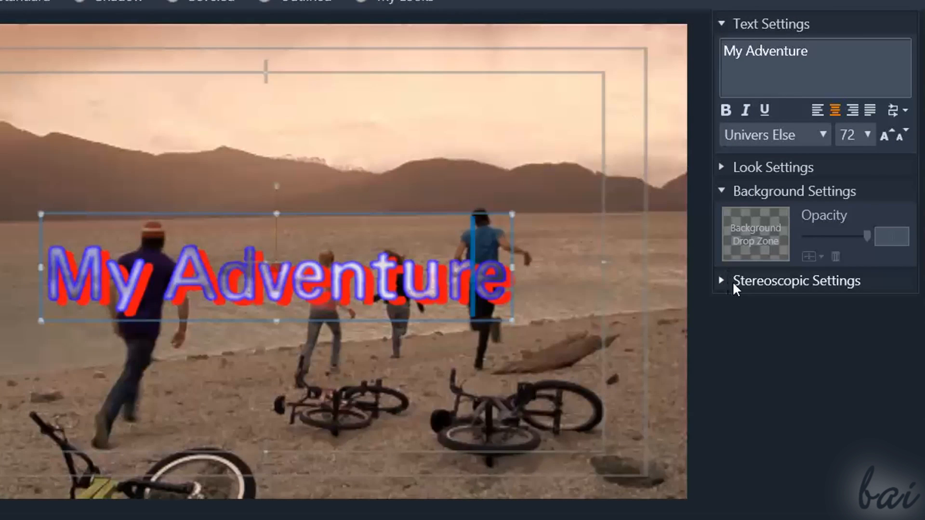
Enable stereoscopic 3D and push the text depth toward the viewer and back.
left_click(721, 281)
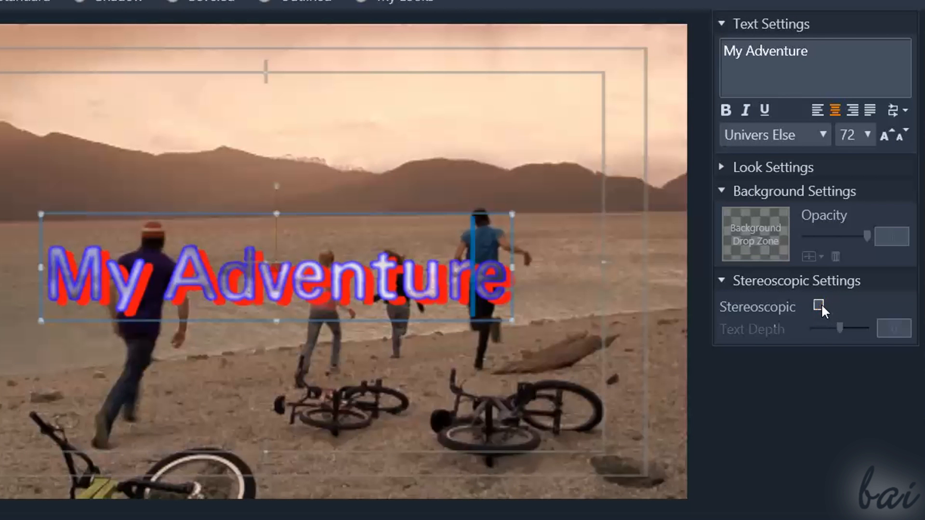
left_click(818, 307)
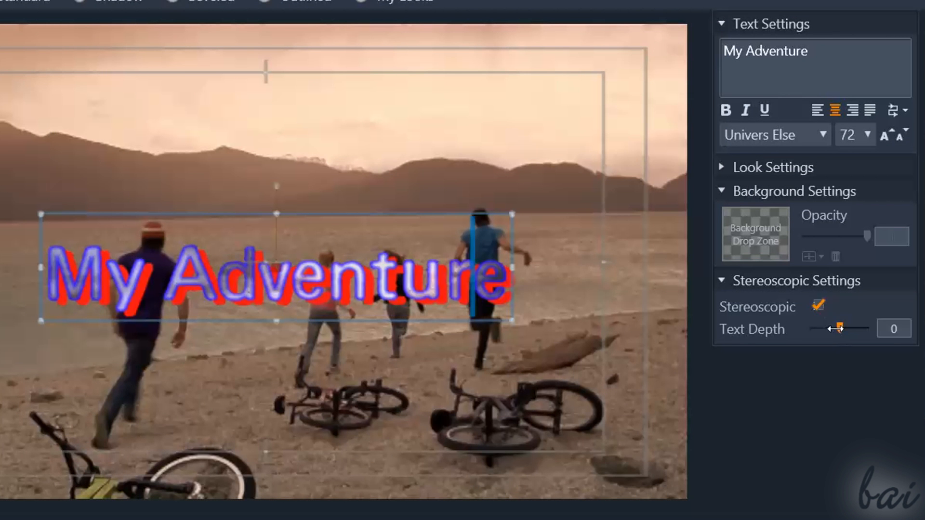
left_click_drag(837, 329, 813, 329)
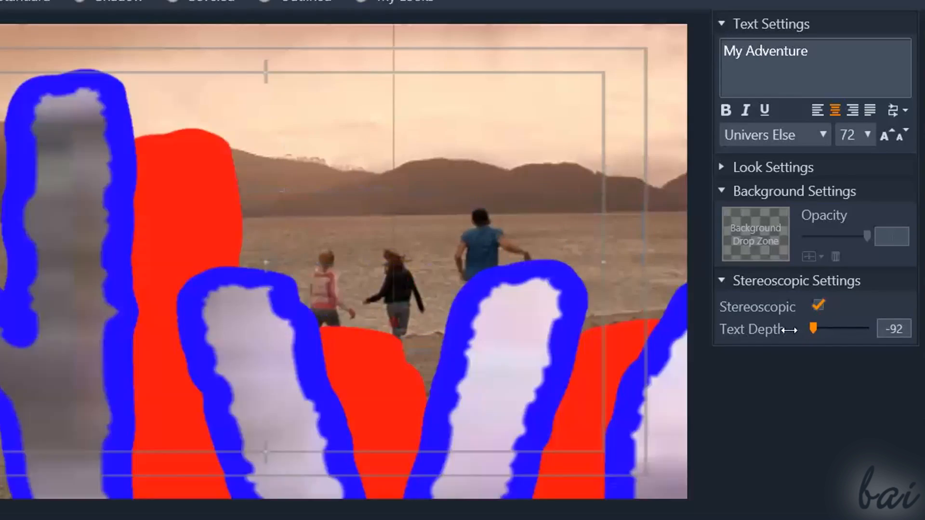
left_click_drag(813, 329, 836, 329)
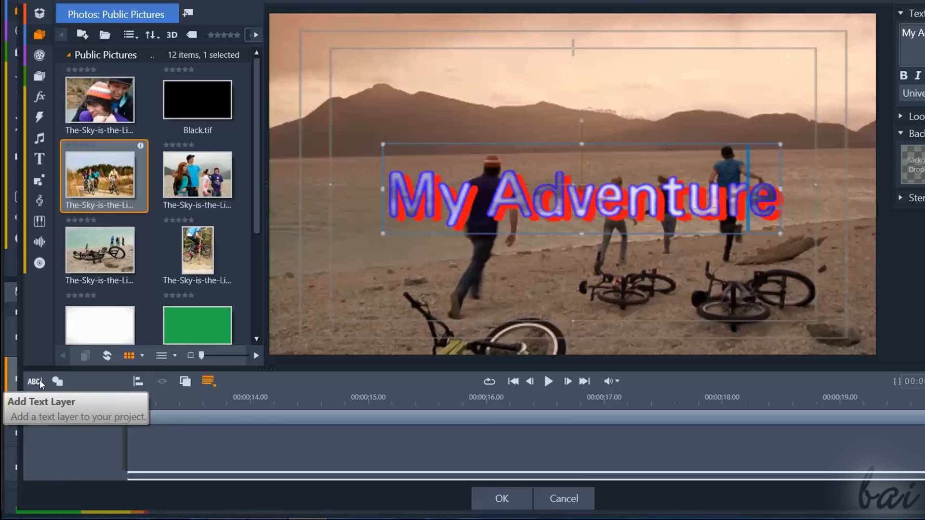
Insert a white rectangle shape layer from the Add Shape menu over the My Adventure text.
left_click(35, 381)
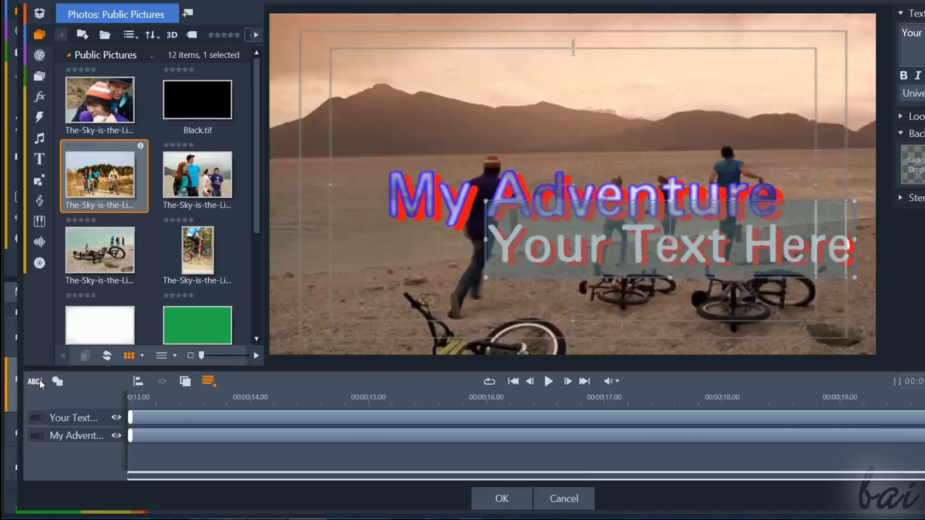
left_click(58, 381)
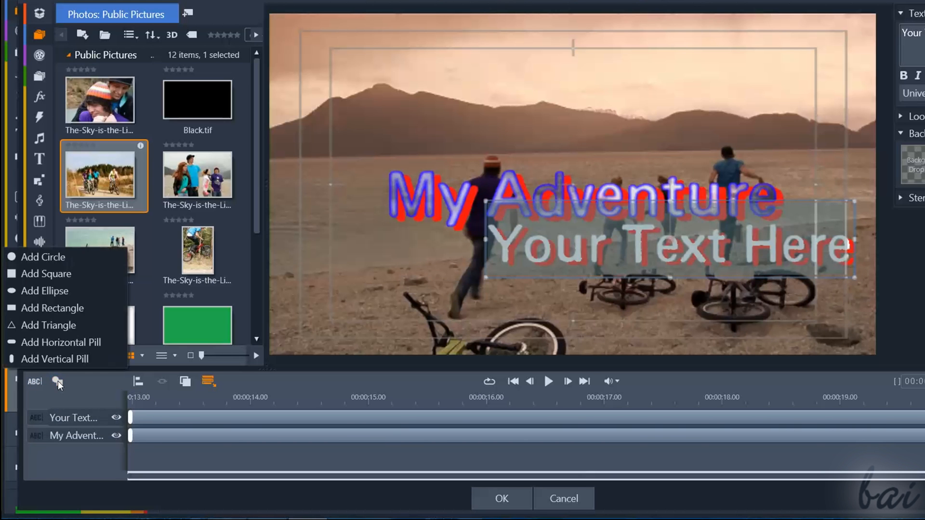
left_click(52, 308)
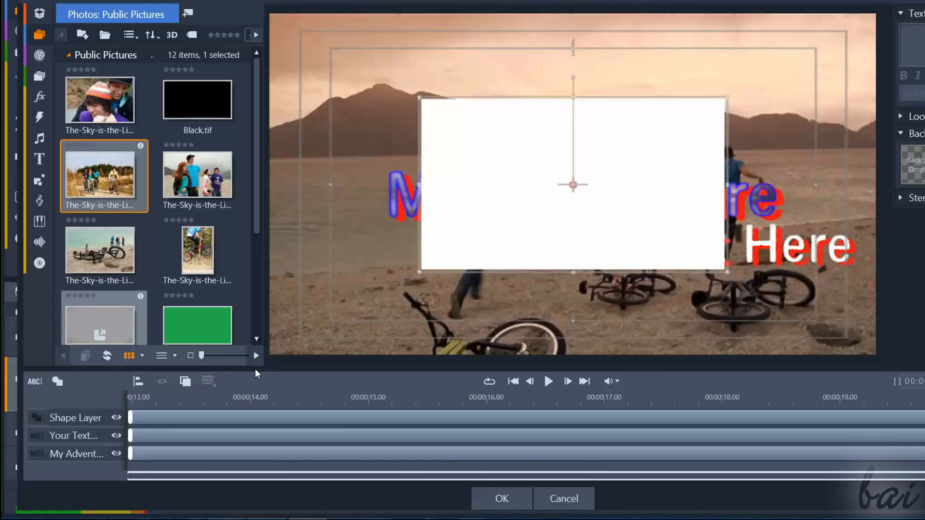
left_click(196, 174)
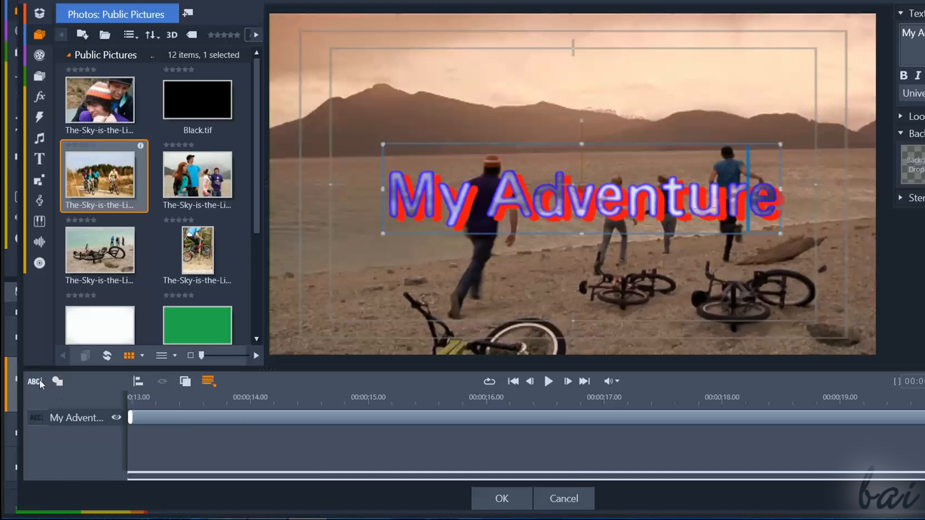
left_click(34, 381)
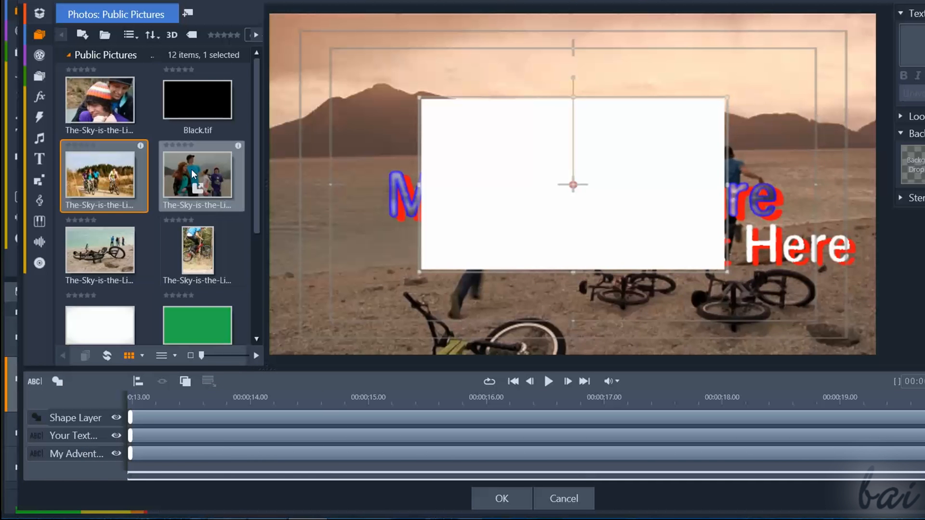
Drop the group photo from the library as a fourth layer and move it to the upper left.
left_click_drag(197, 175, 135, 451)
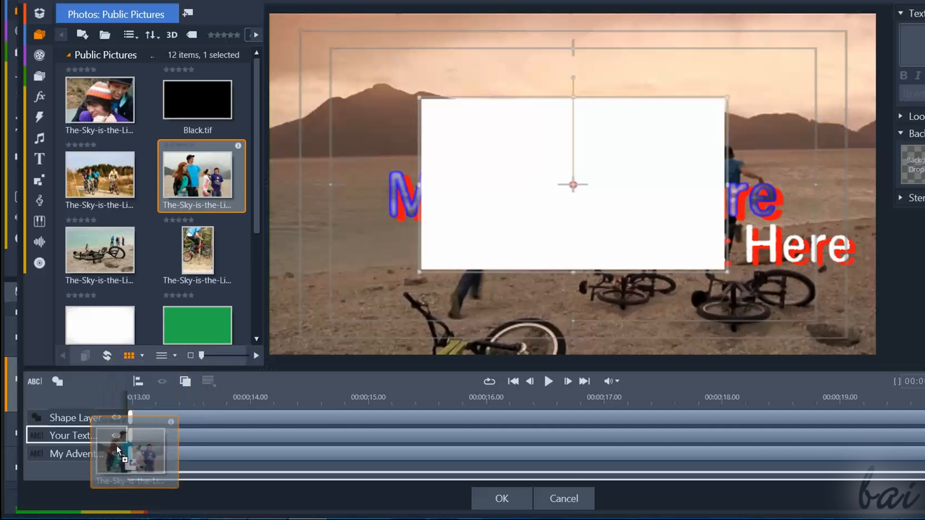
left_click_drag(117, 451, 103, 466)
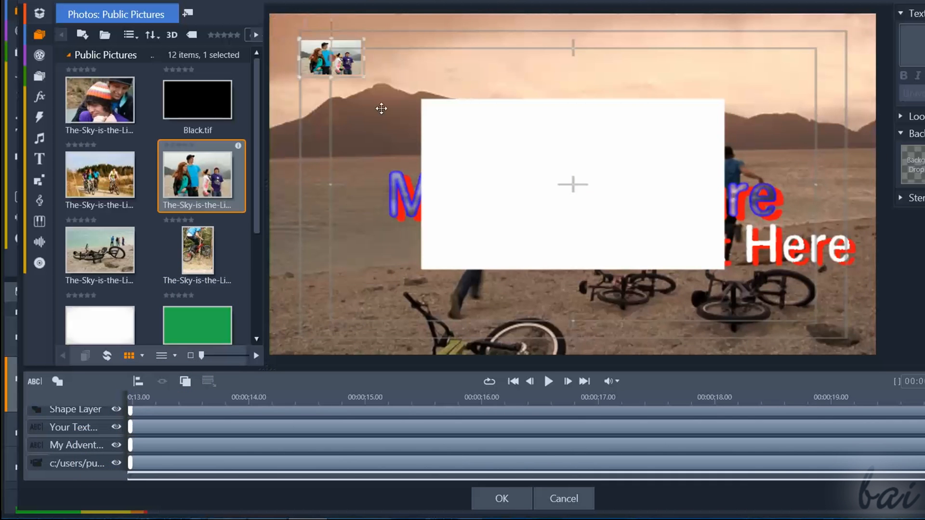
left_click_drag(331, 57, 392, 137)
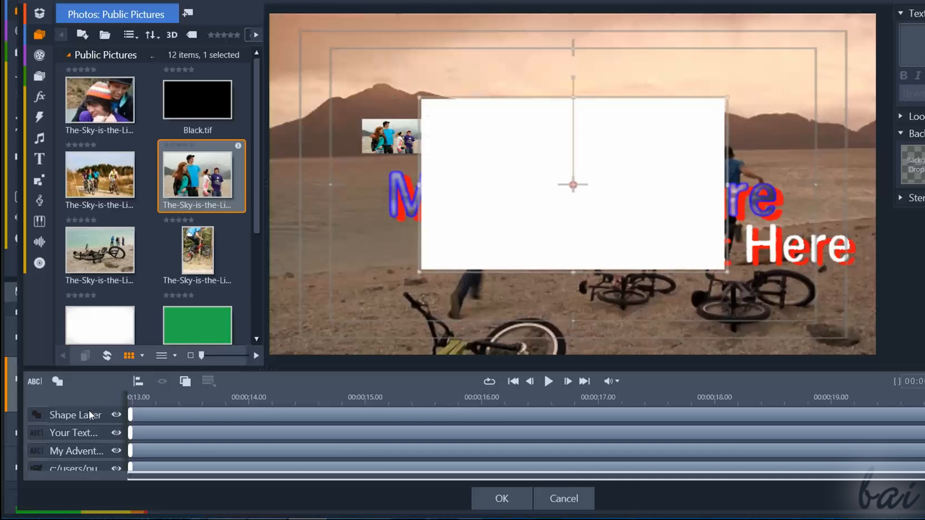
left_click(74, 451)
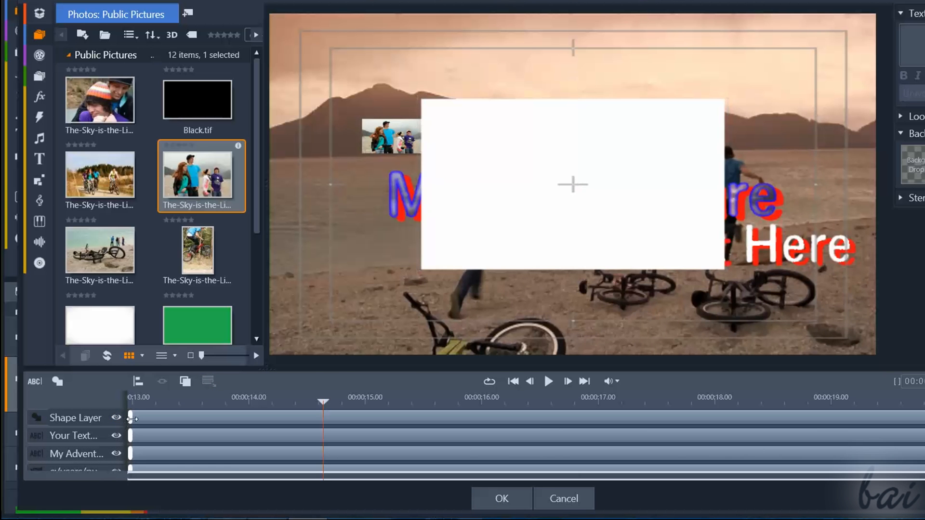
Trim and shift the Shape Layer clip to a middle stretch and toggle layer visibility.
left_click_drag(133, 417, 634, 417)
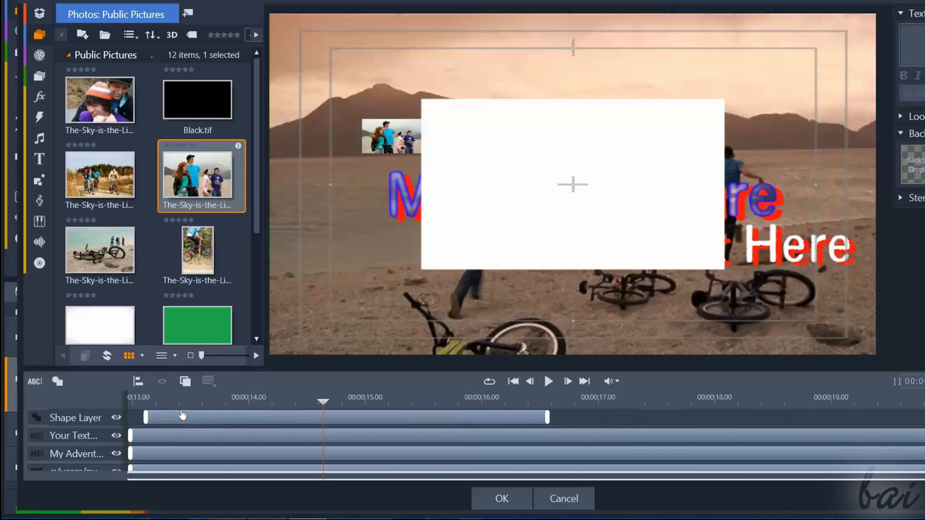
left_click_drag(183, 417, 664, 417)
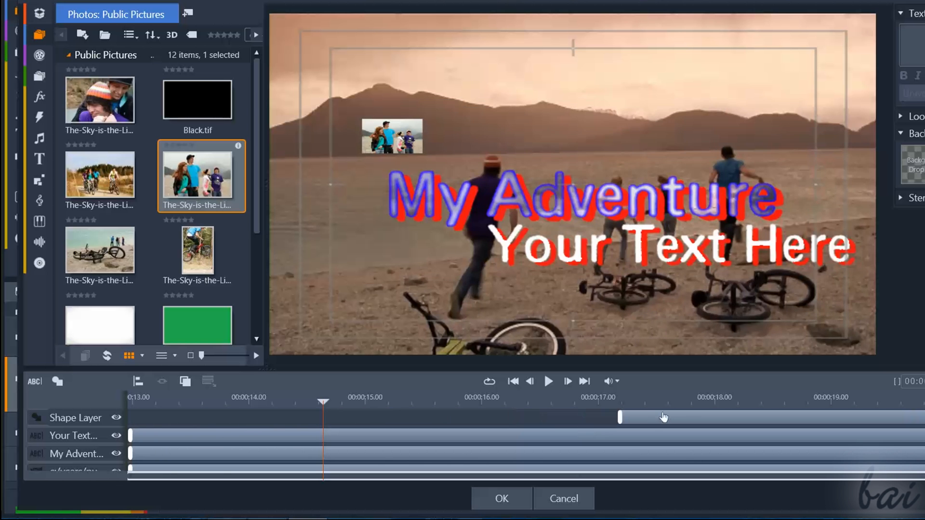
left_click(116, 417)
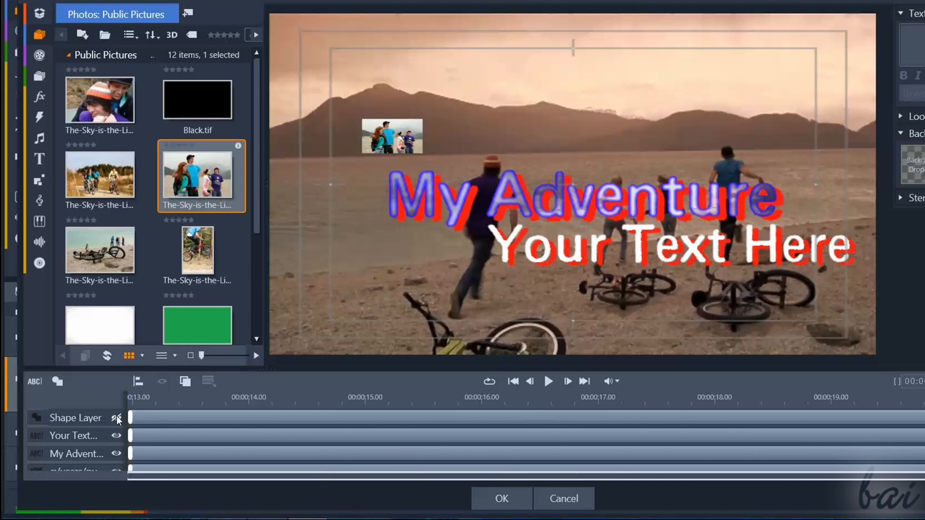
left_click(116, 417)
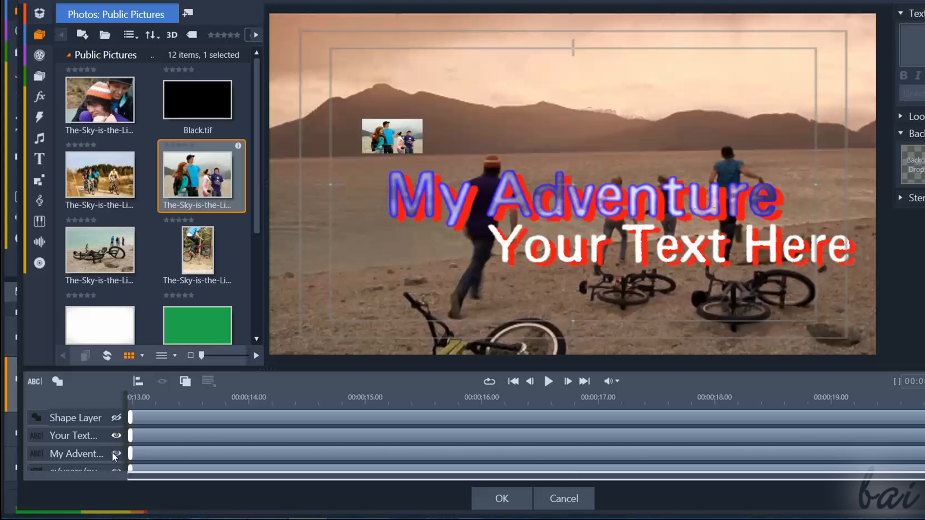
left_click(115, 417)
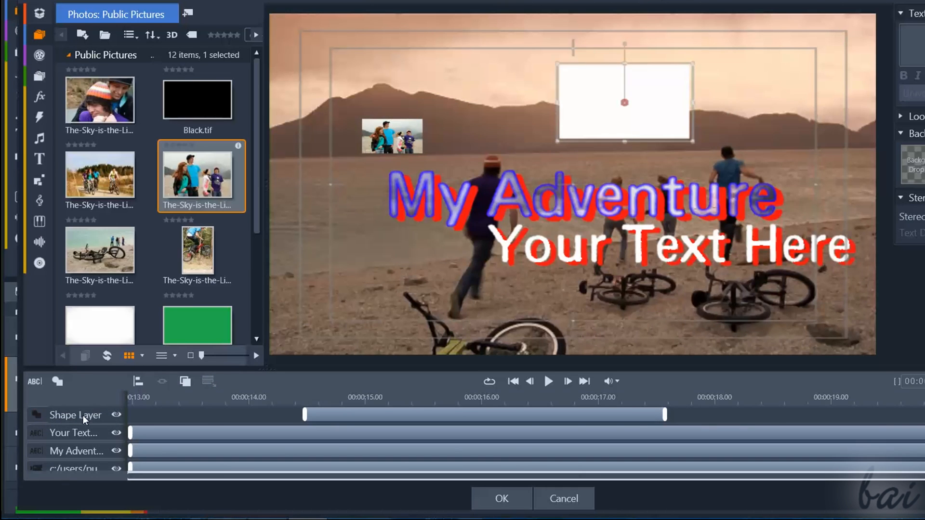
Delete the Shape Layer via its context menu and stagger the remaining layer clips.
right_click(83, 414)
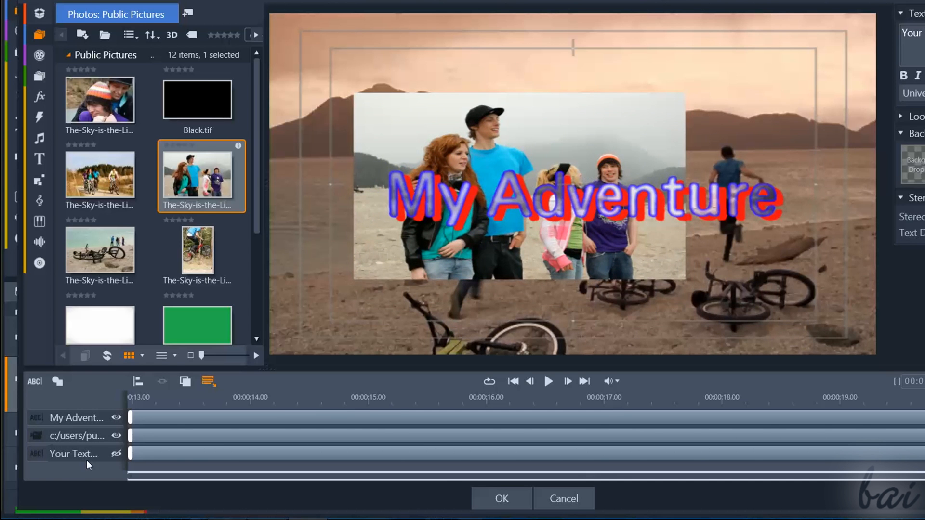
mouse_move(94, 418)
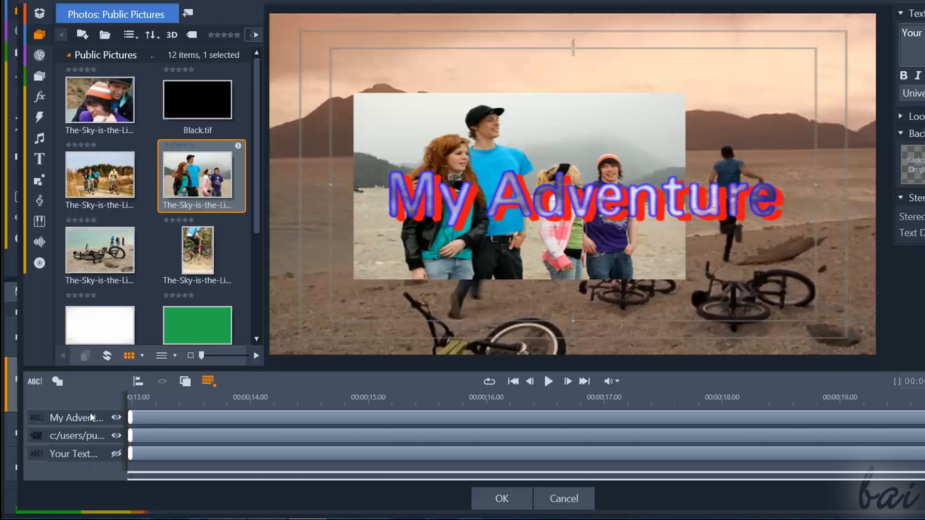
double_click(77, 435)
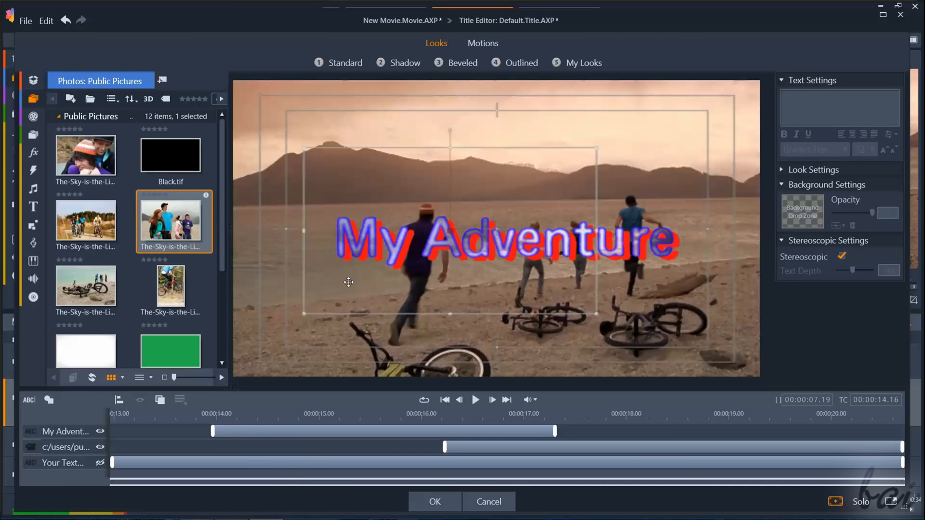
Accept the title, browse Titles > Standard, and drop Title 39 on A/V Track 1 near 13 seconds.
left_click(434, 515)
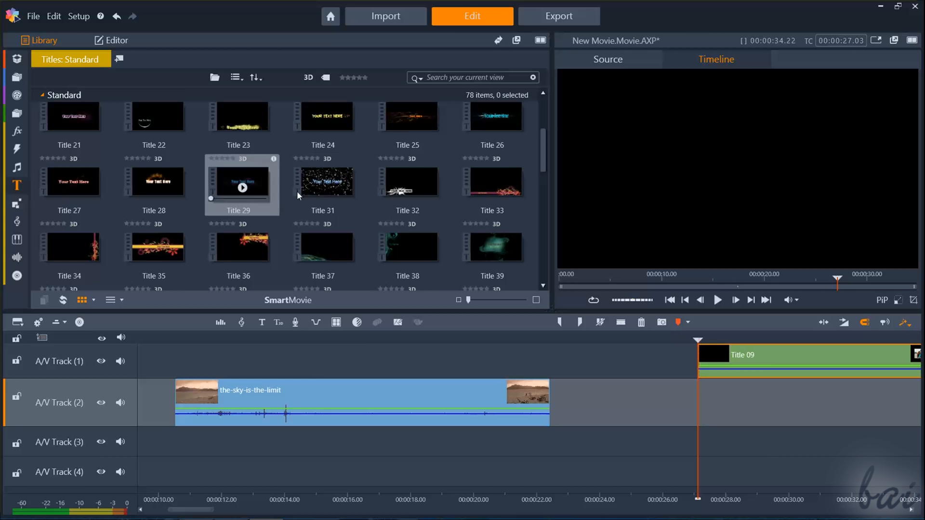
left_click(325, 181)
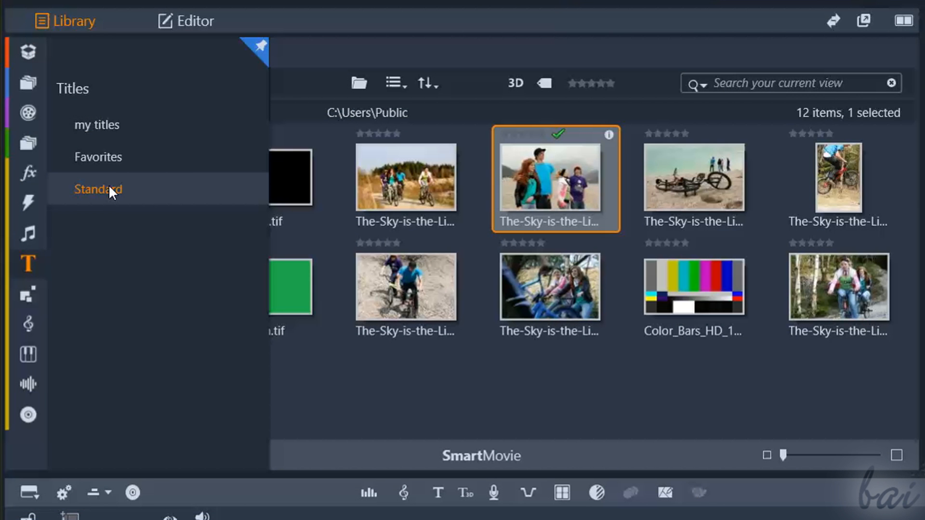
mouse_move(256, 143)
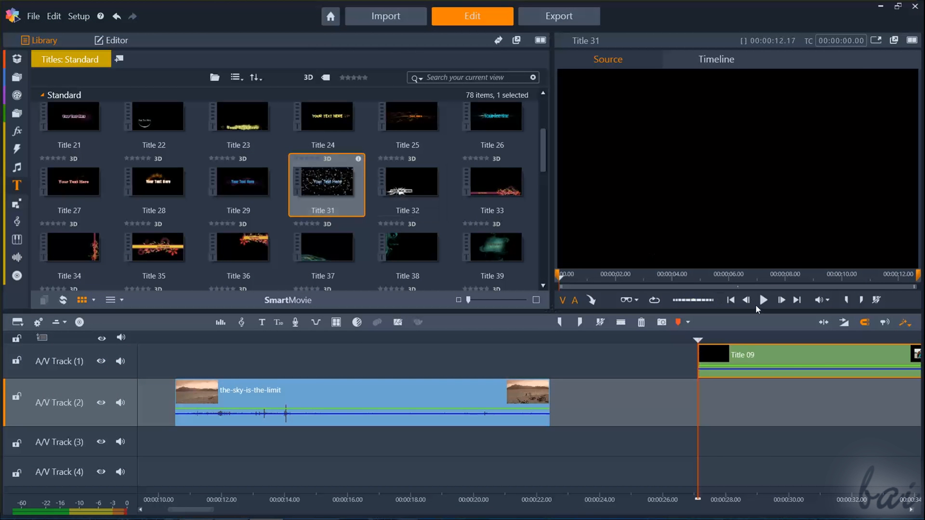
left_click(763, 300)
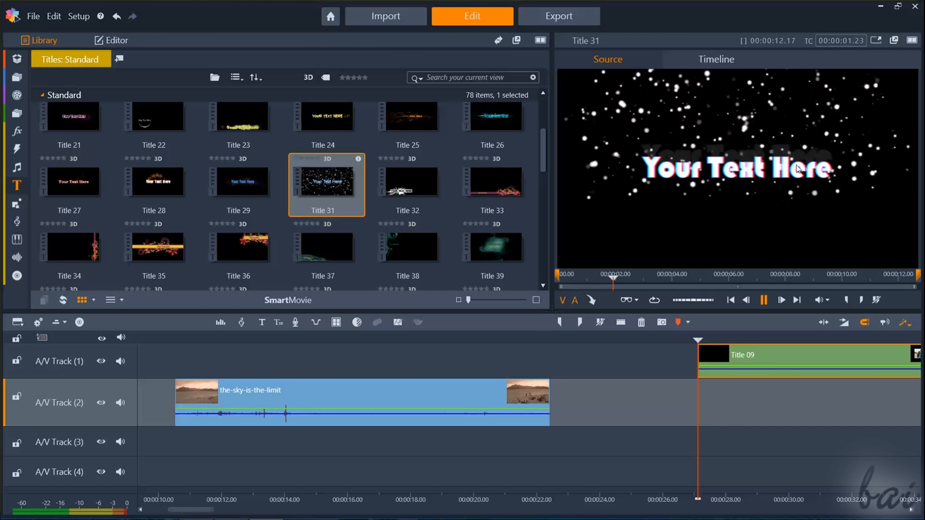
left_click(491, 247)
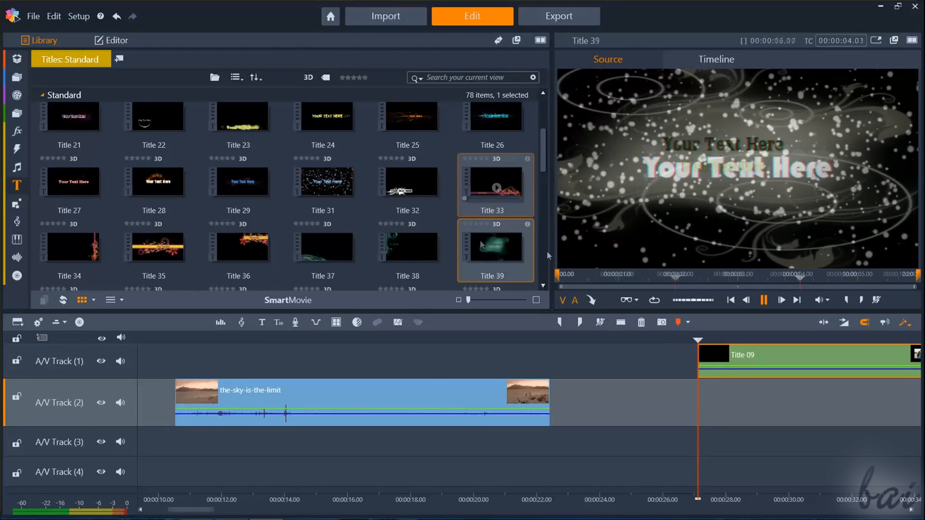
left_click_drag(494, 245, 348, 354)
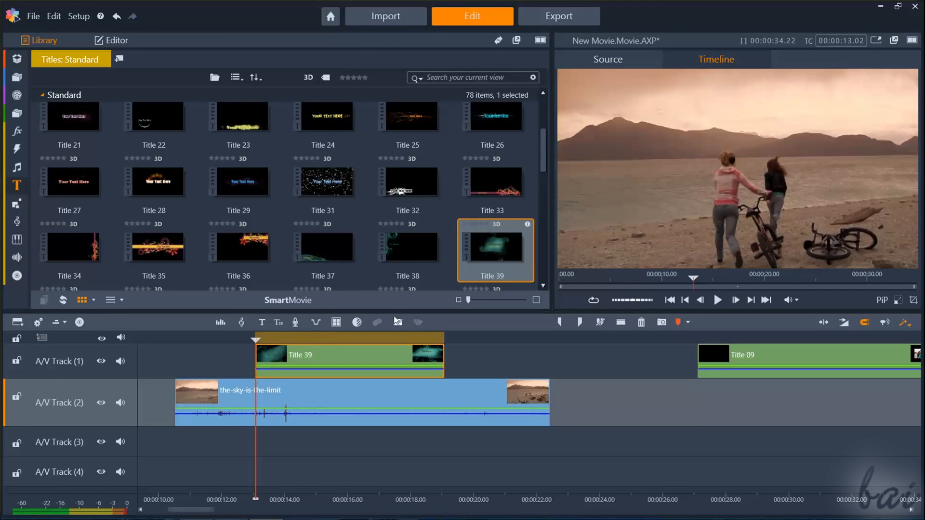